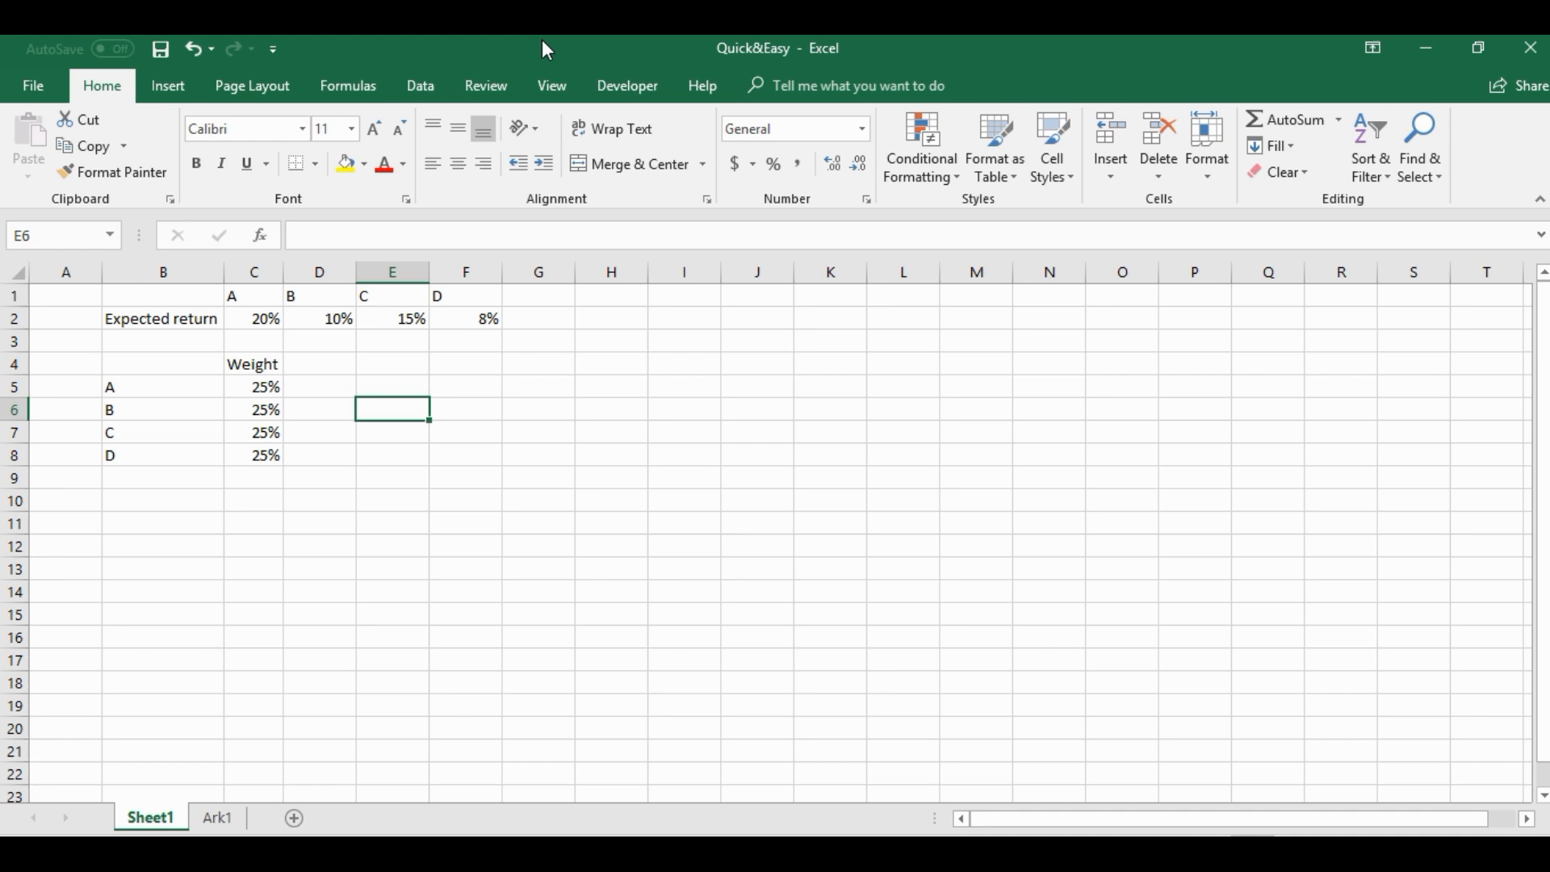
Highlight the expected returns row C2:F2 to review the portfolio data.
left_click_drag(252, 317, 391, 317)
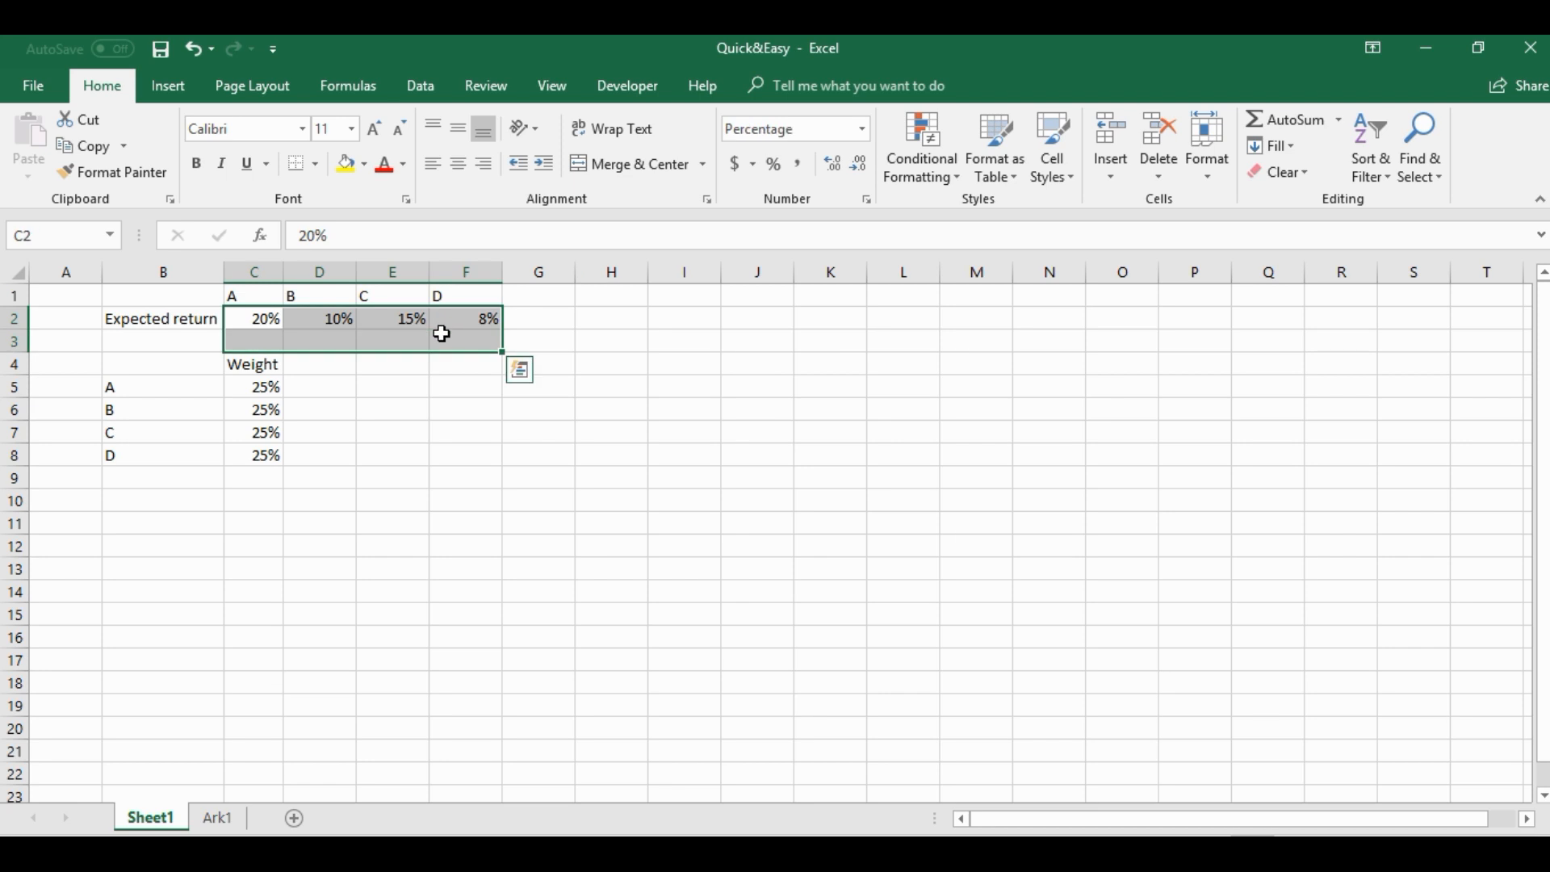
mouse_move(366, 338)
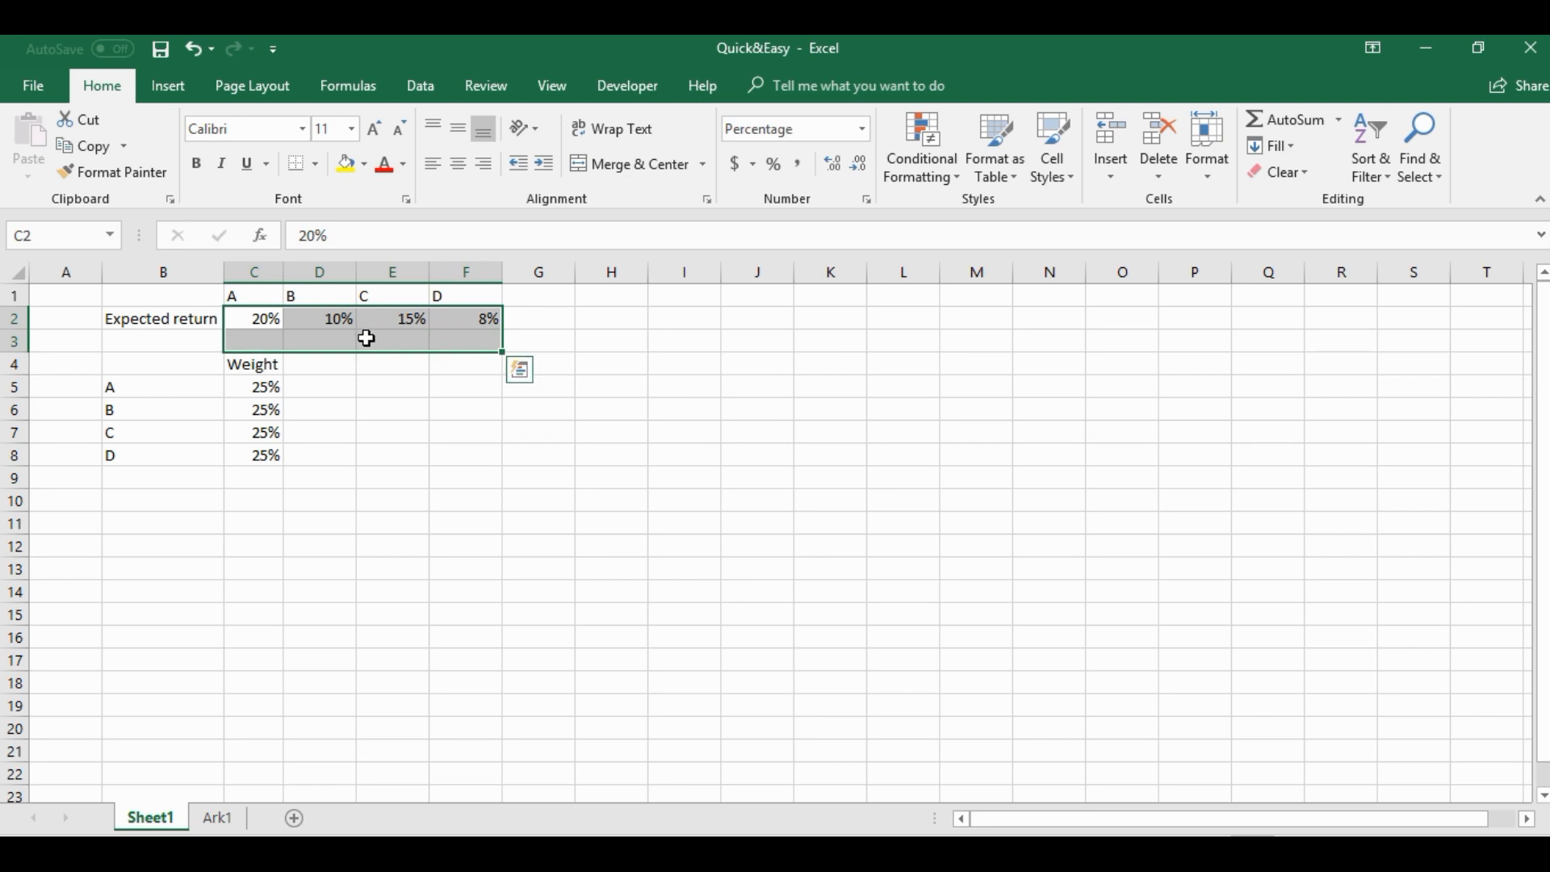
mouse_move(253, 386)
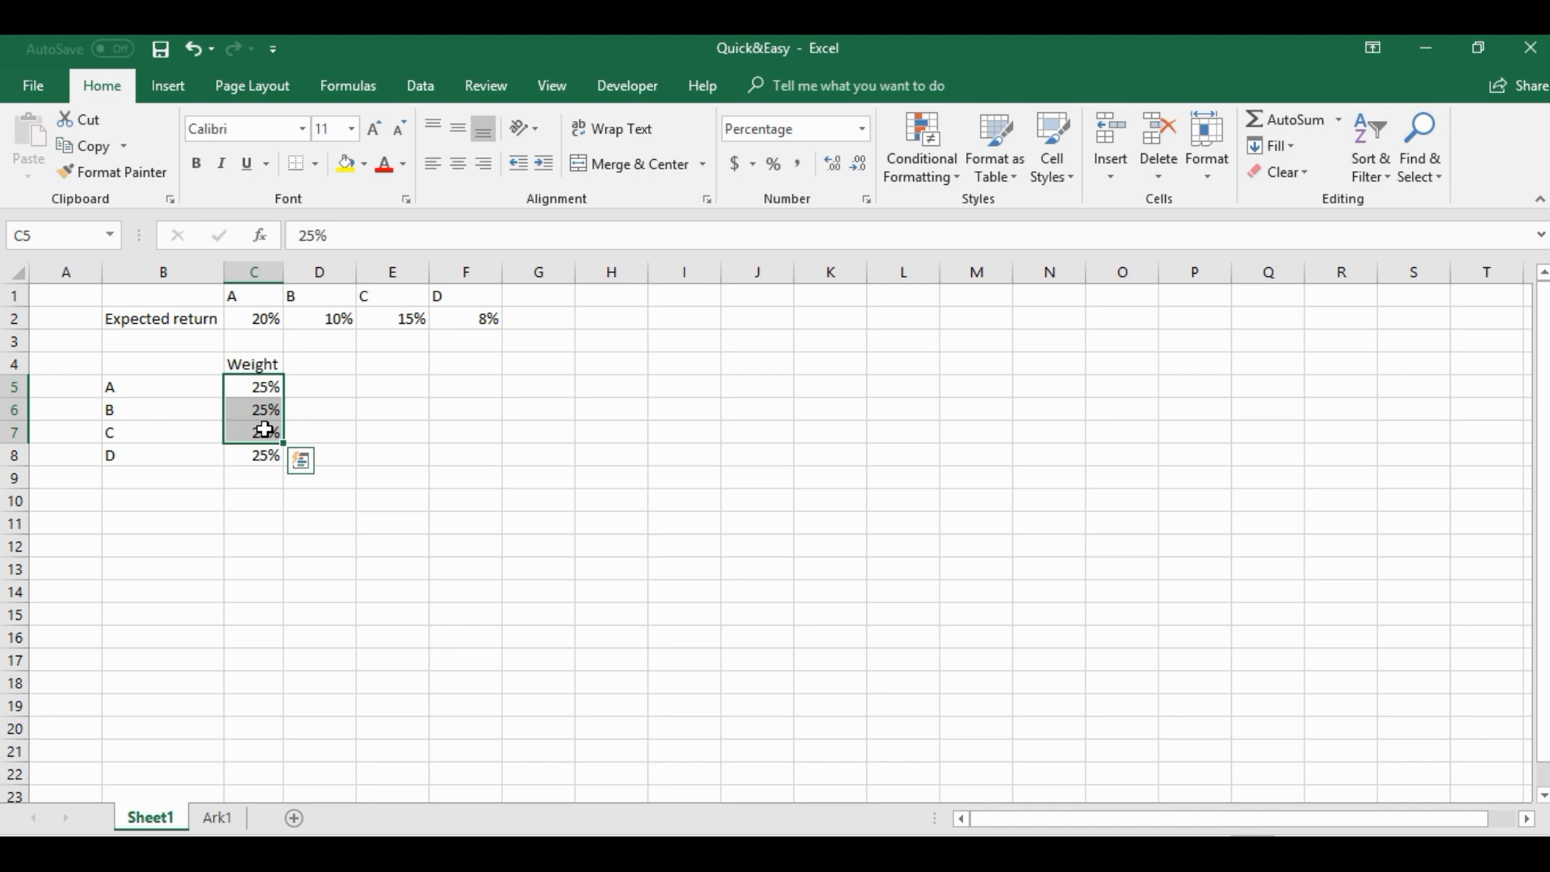
left_click(254, 318)
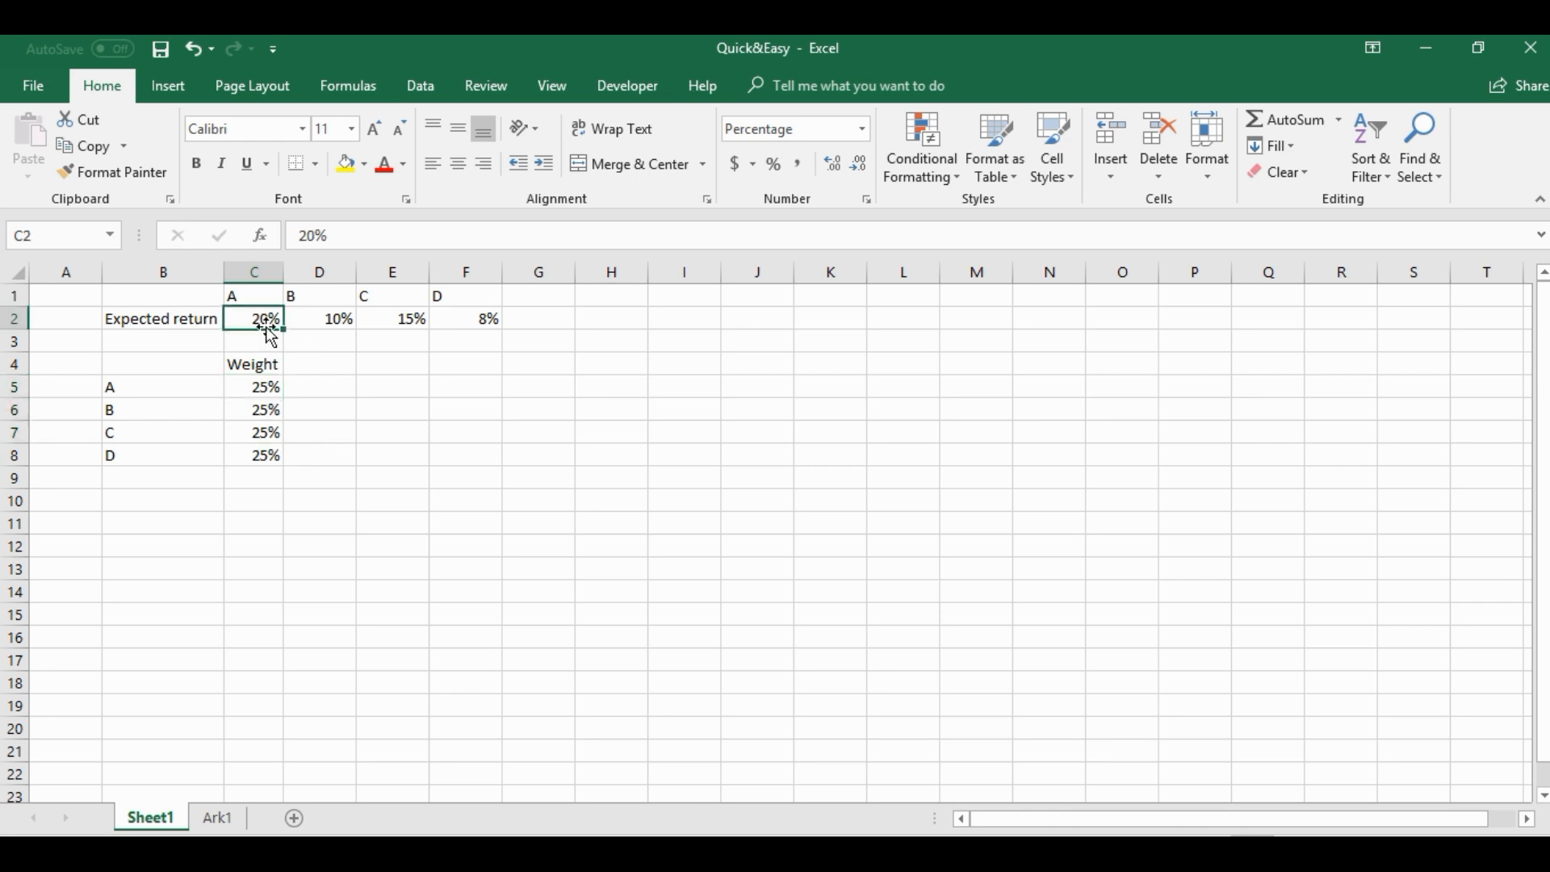
mouse_move(265, 432)
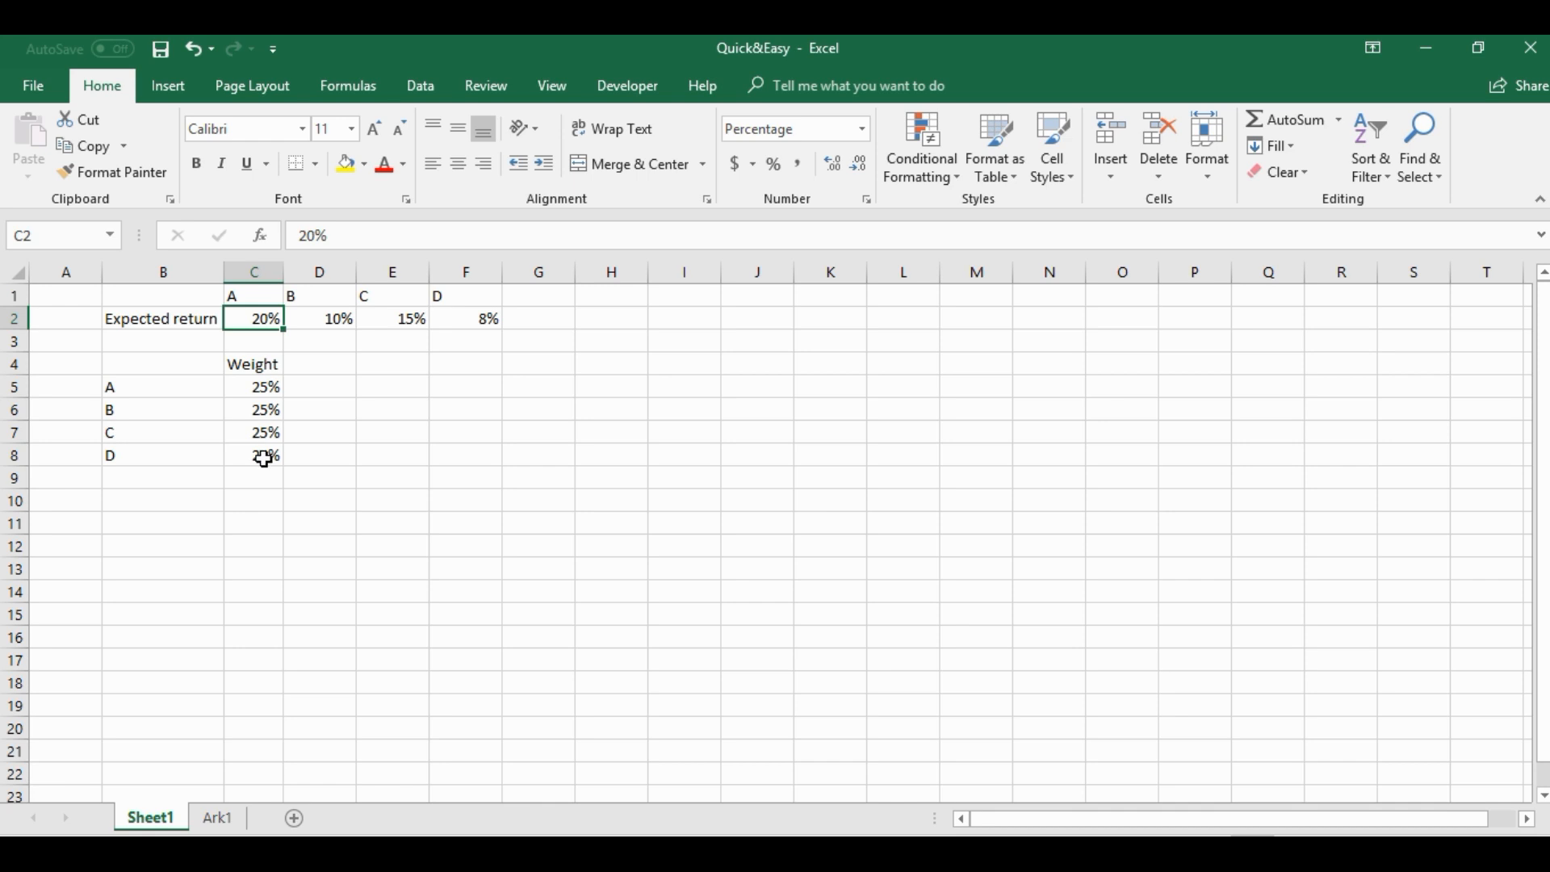
left_click(253, 432)
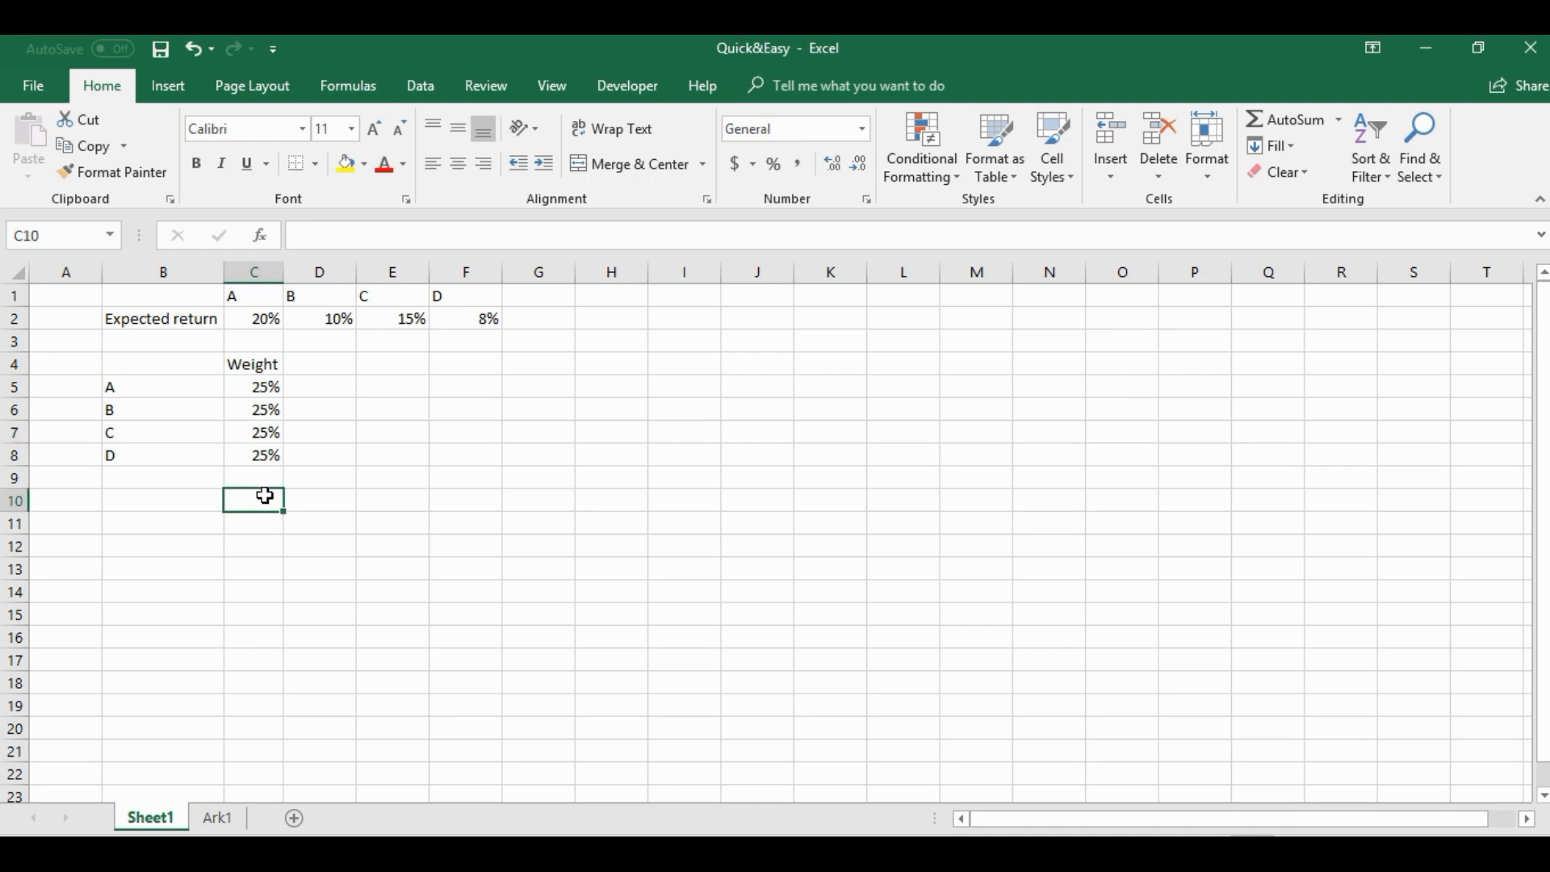
mouse_move(129, 507)
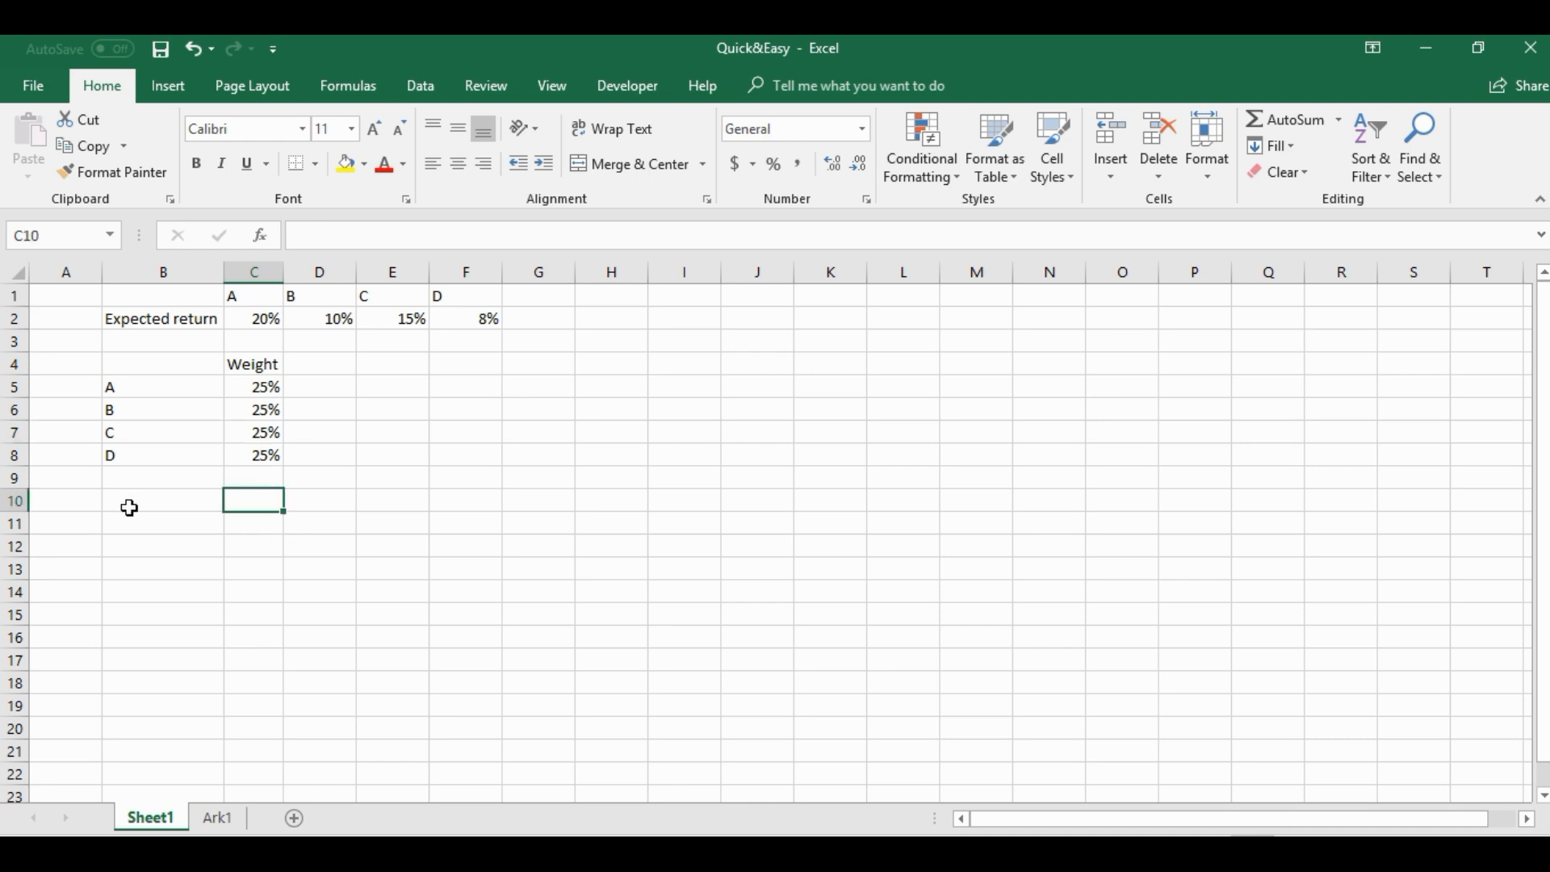
Label A10 'MMULT' and enter =MMULT(C2:F2,C5:C8) in B10, giving 0.1325.
type("m")
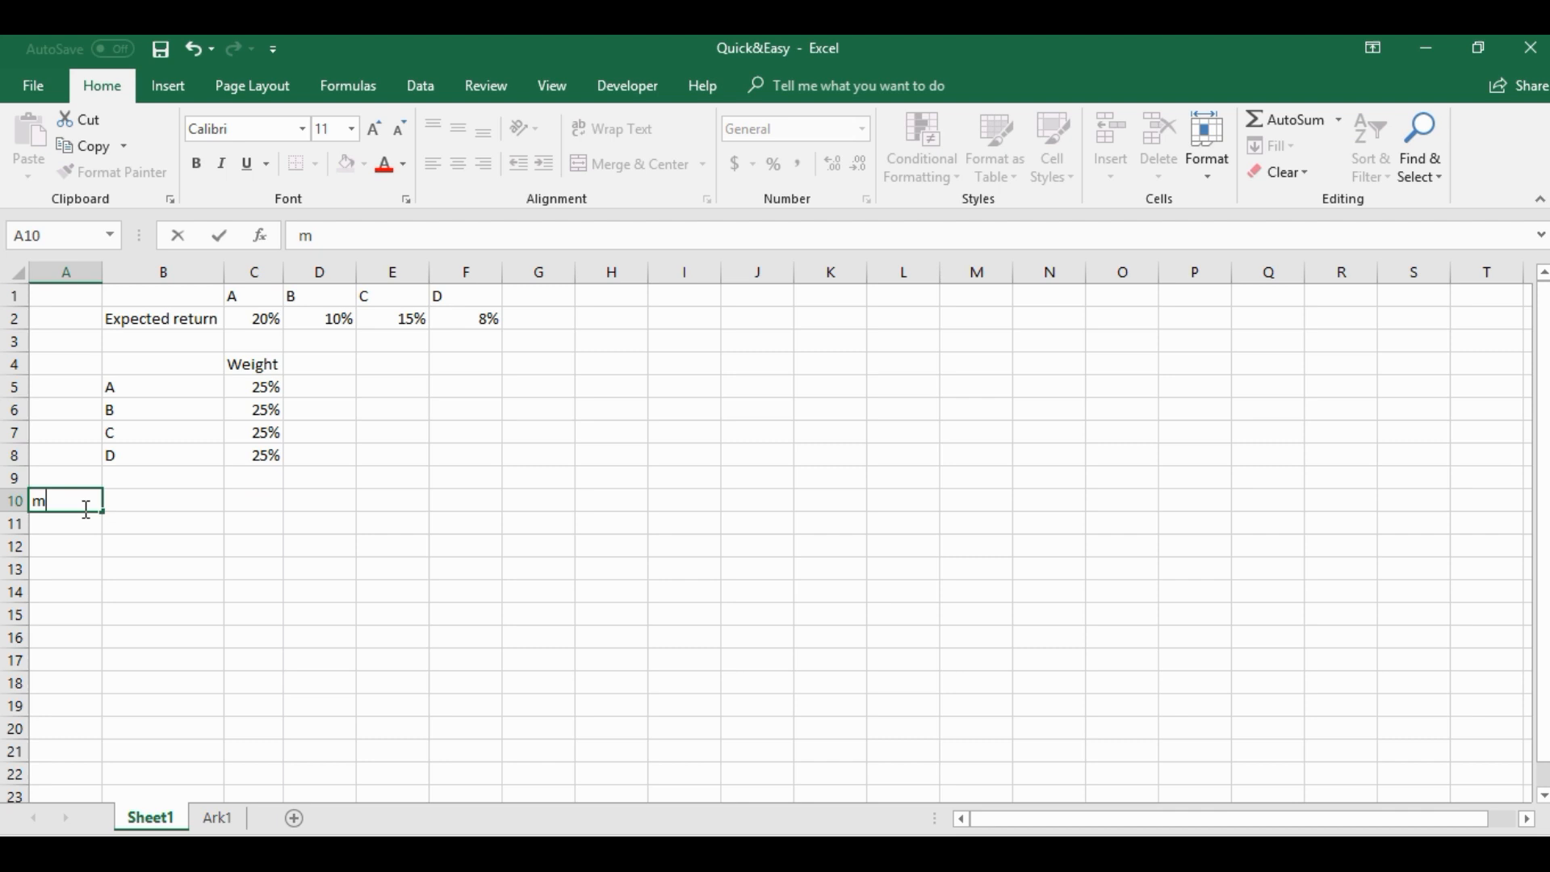
type("MMULT")
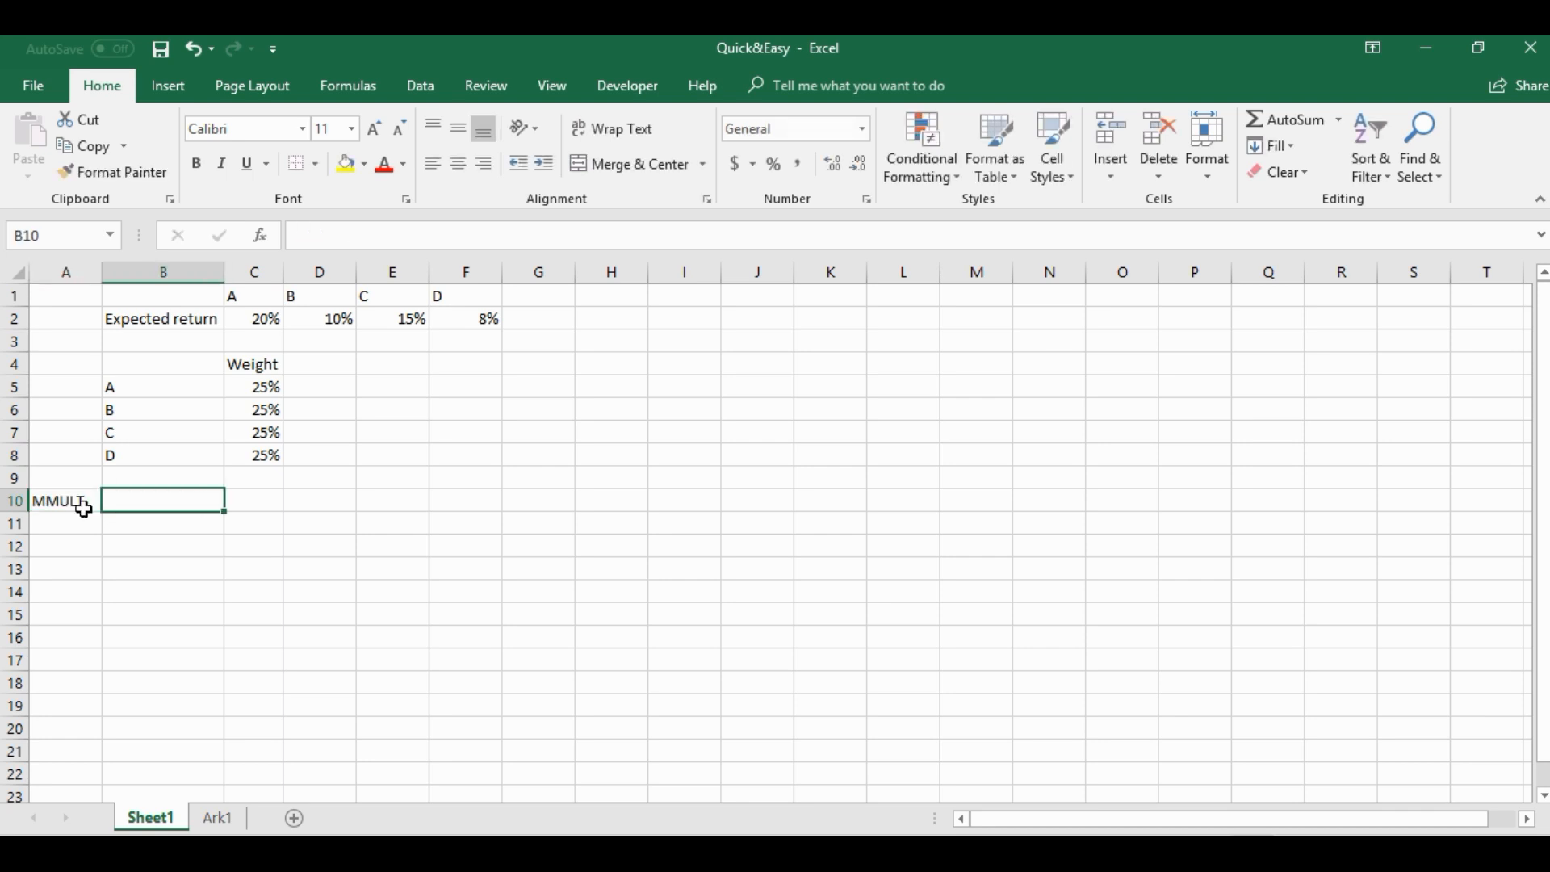
type("+mm")
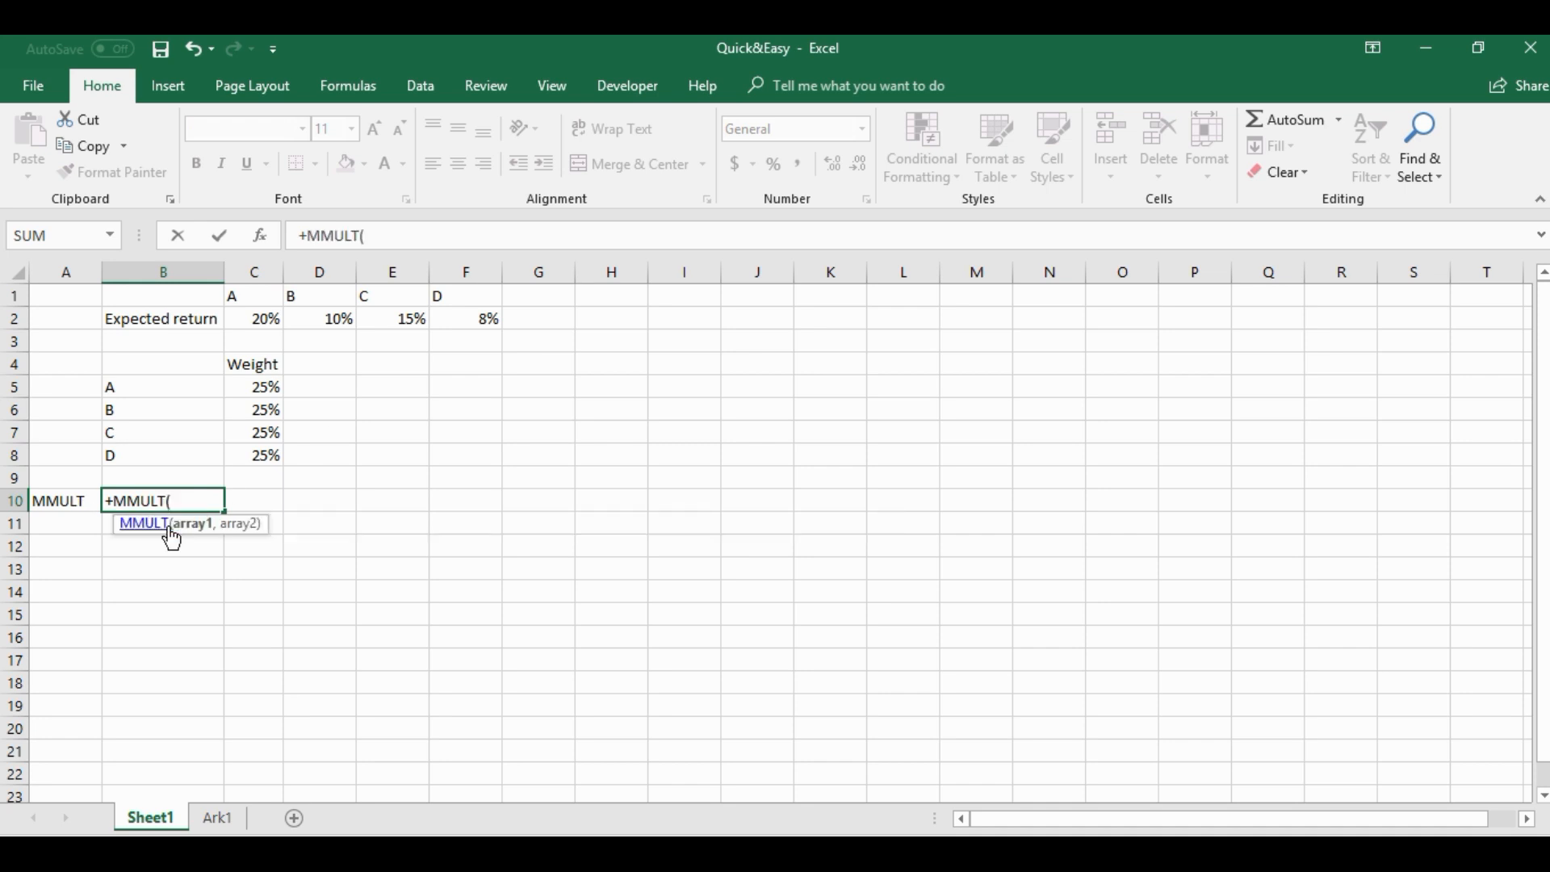
mouse_move(251, 545)
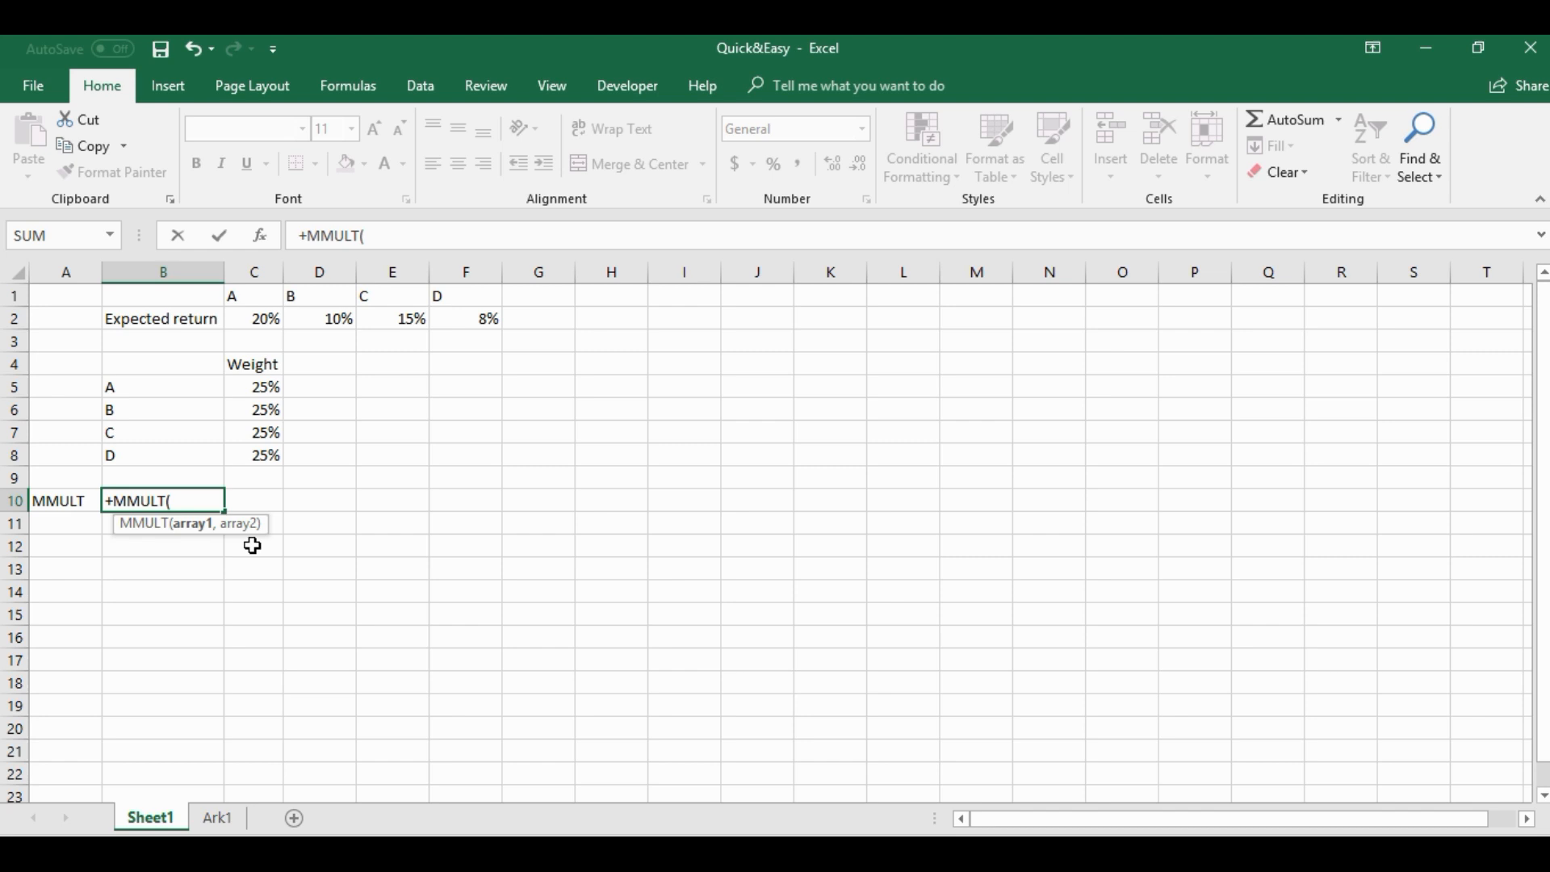
left_click_drag(252, 318, 466, 318)
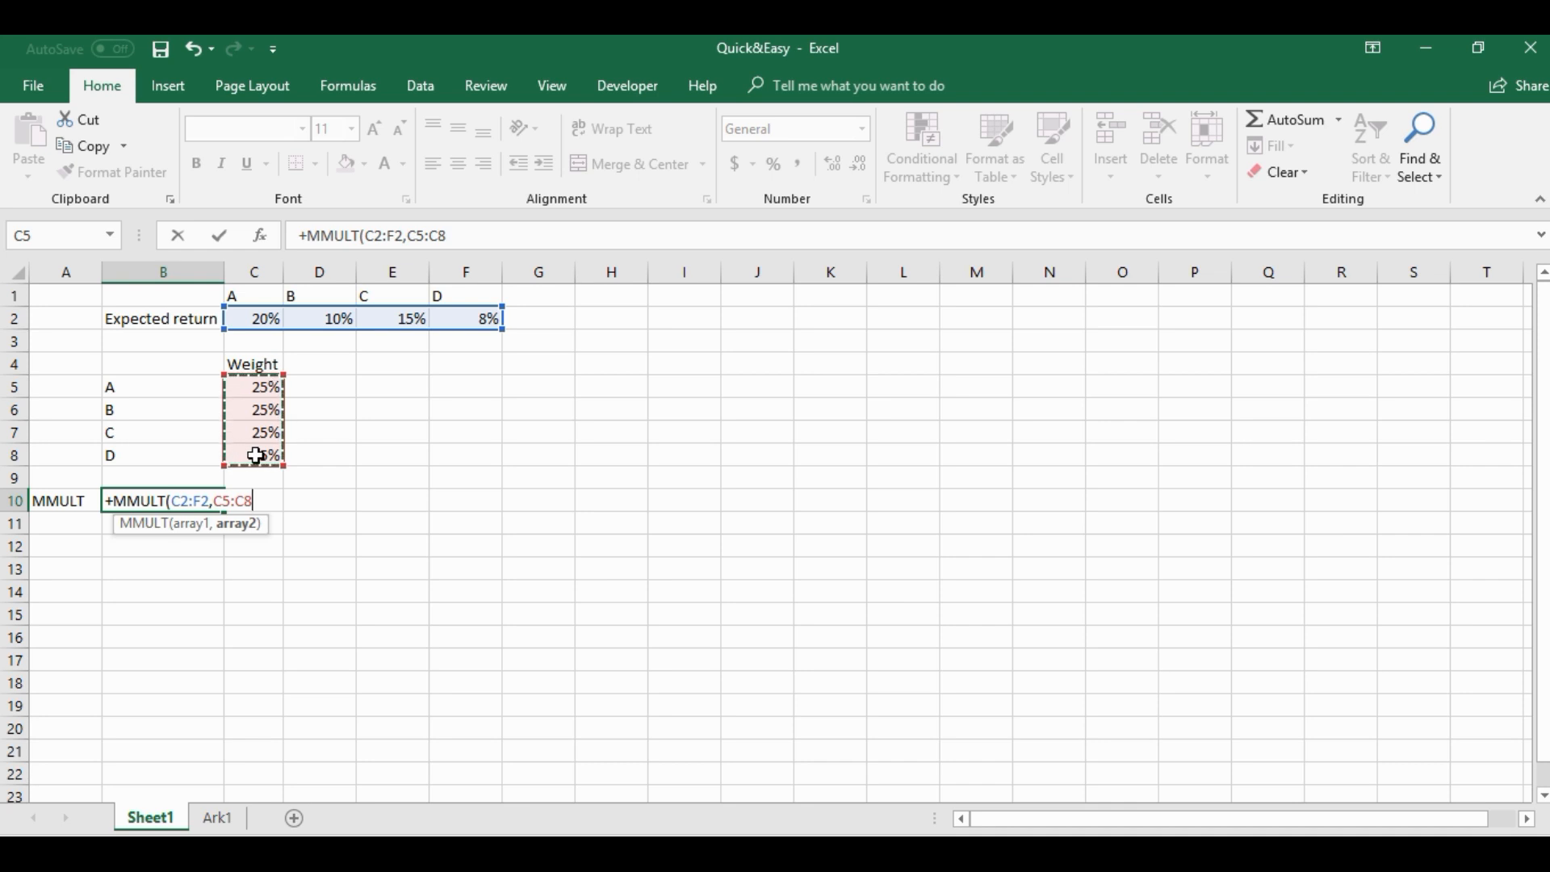
mouse_move(407, 338)
type(")")
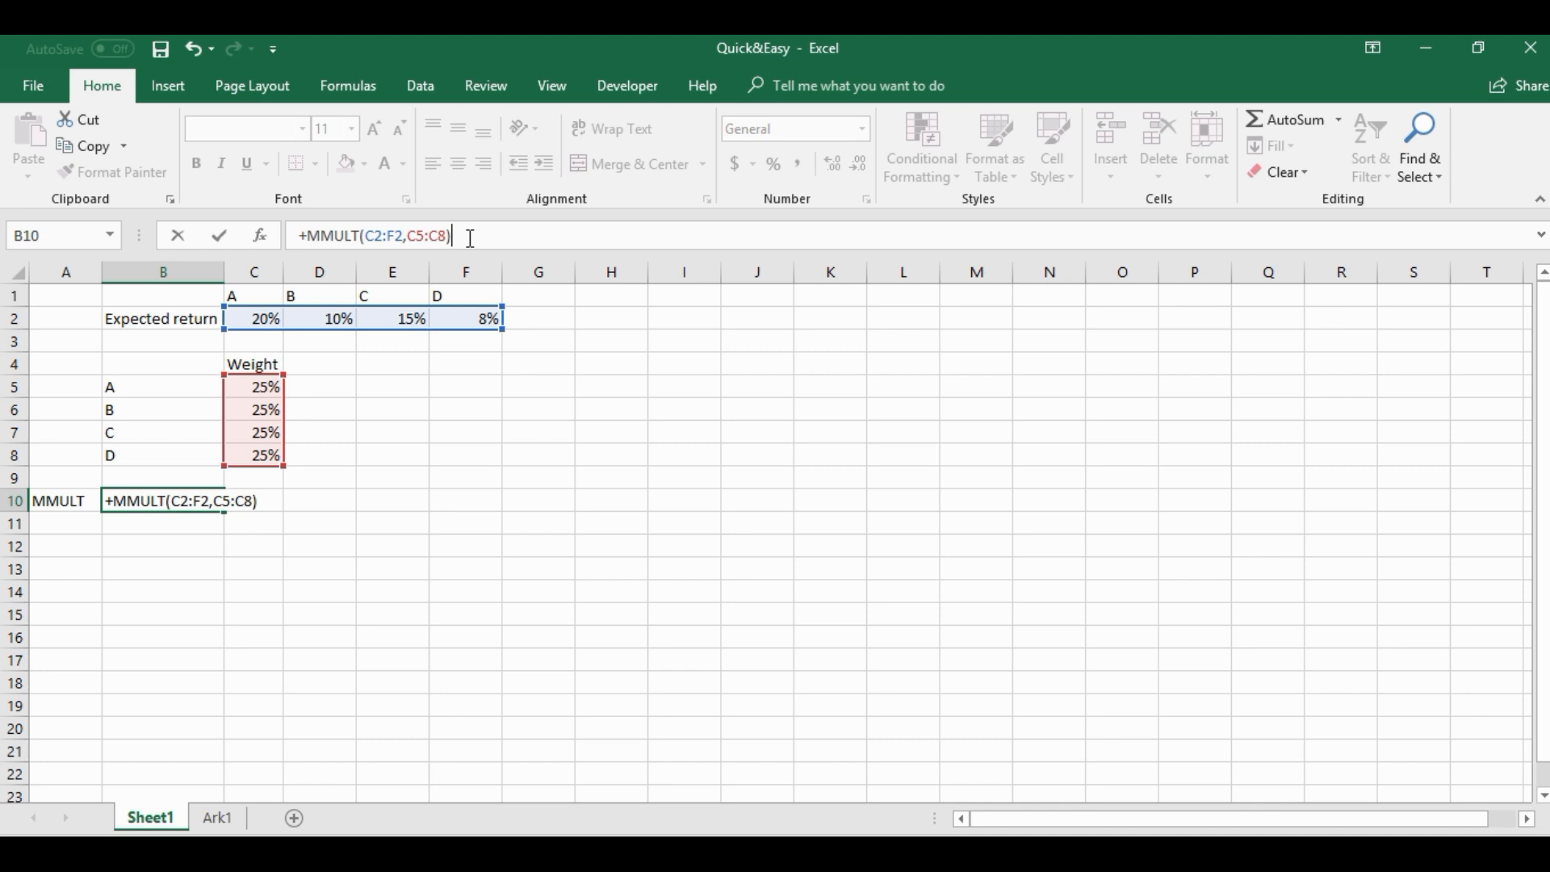
key("Return")
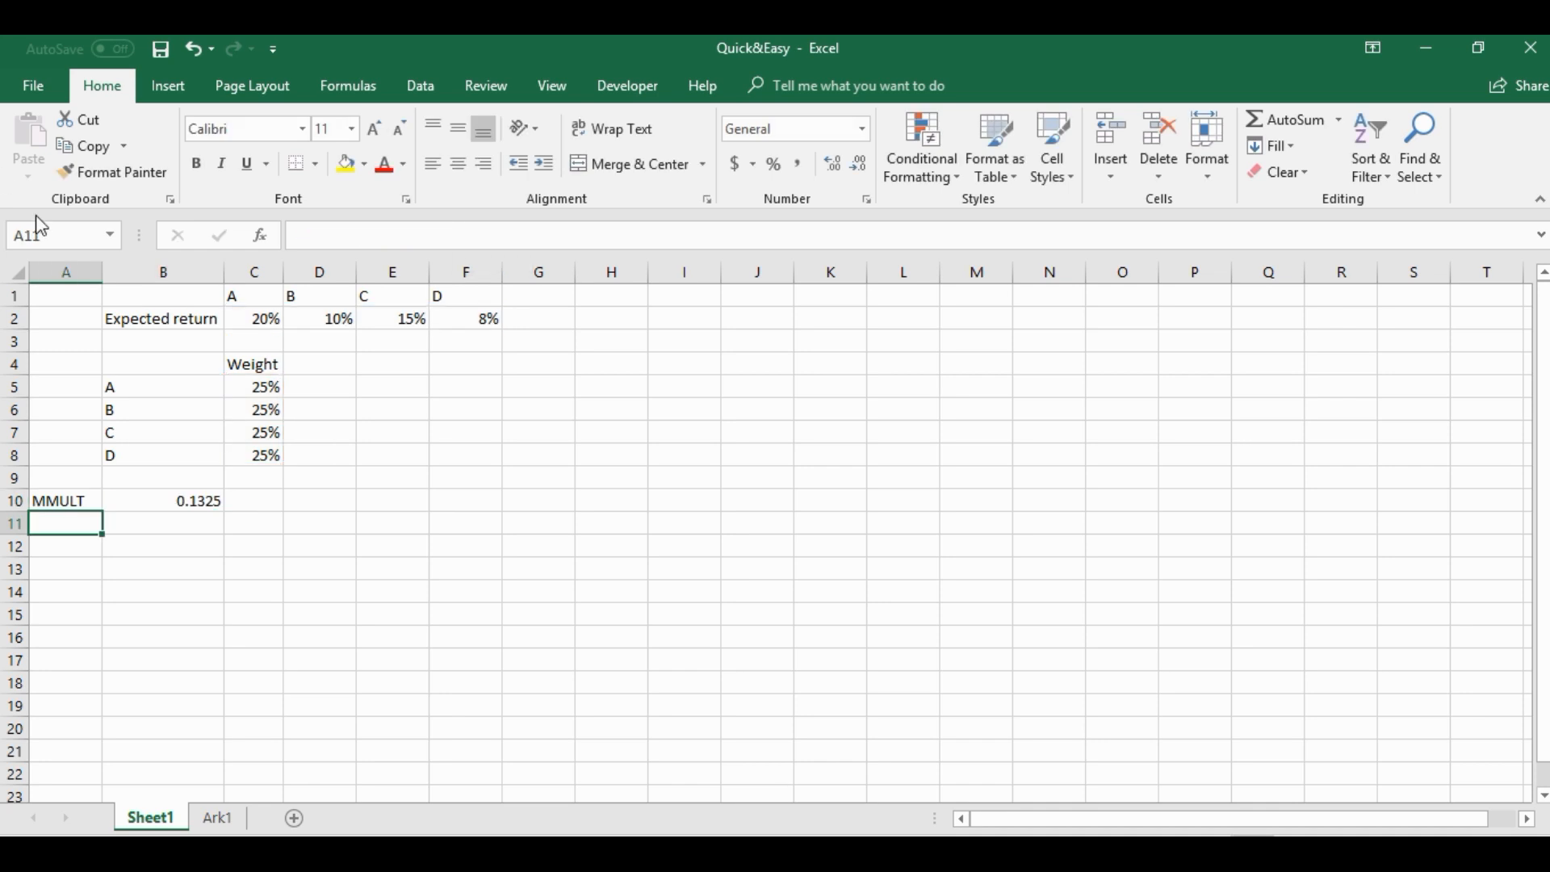
Apply Percent Style to B10 so the MMULT return shows 13%.
left_click(163, 501)
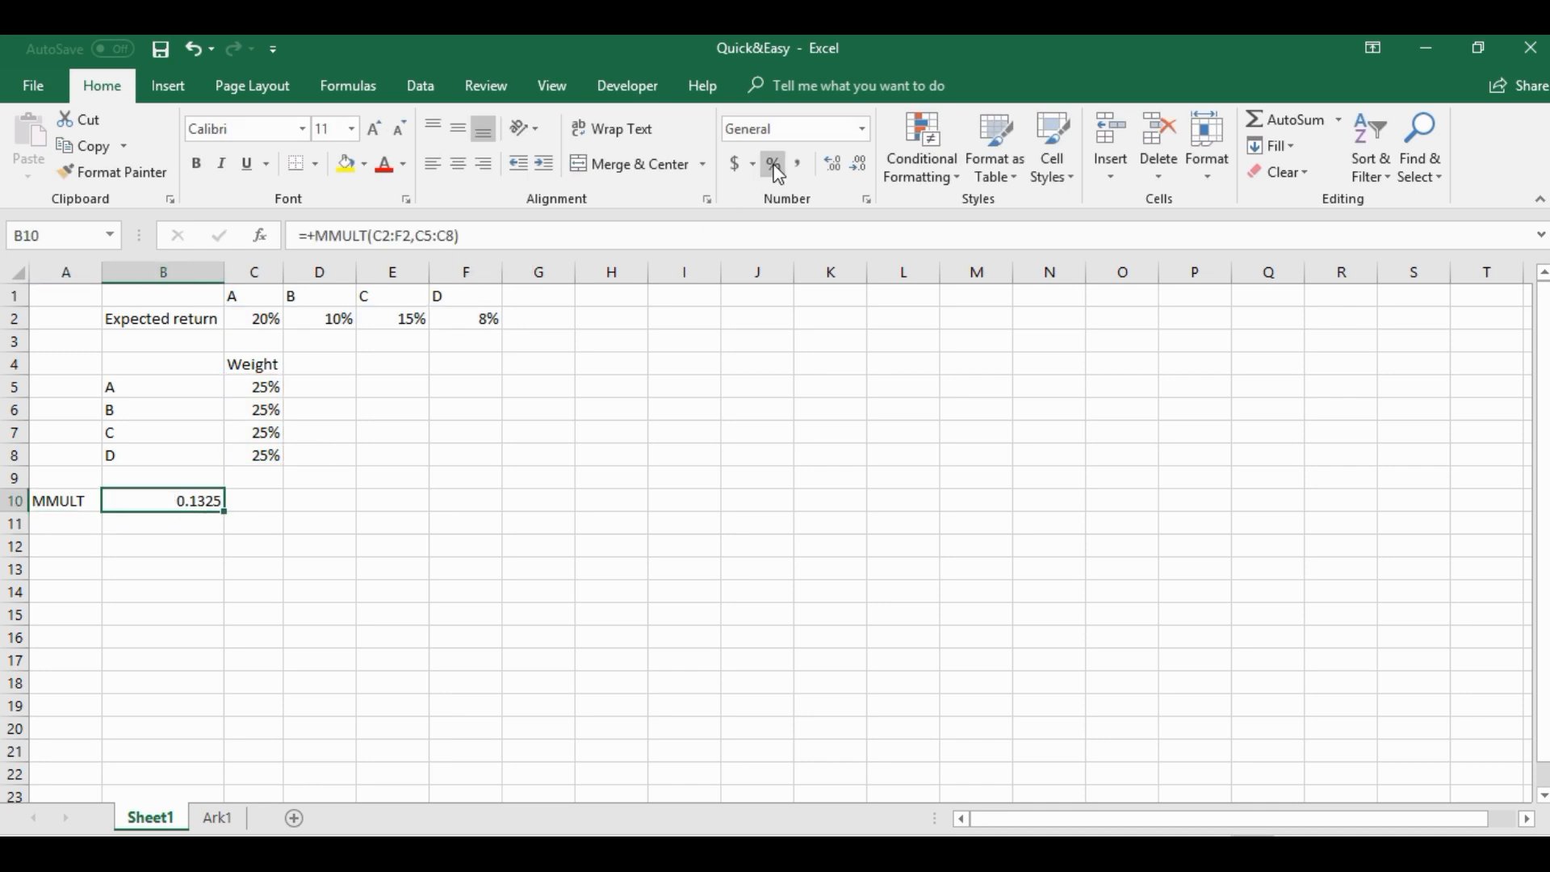
left_click(774, 163)
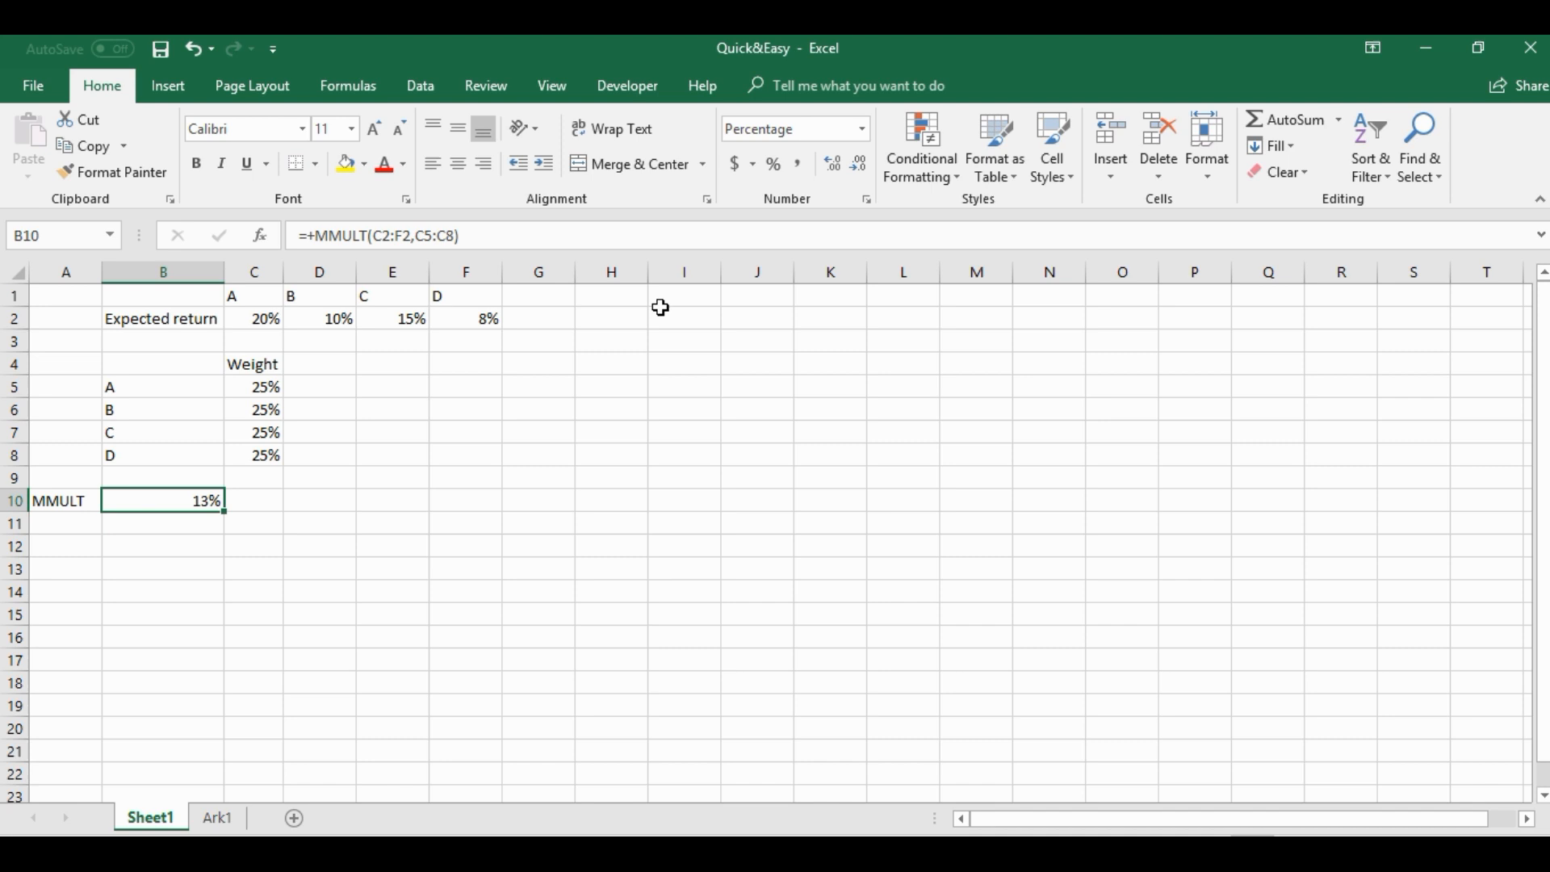
mouse_move(552, 406)
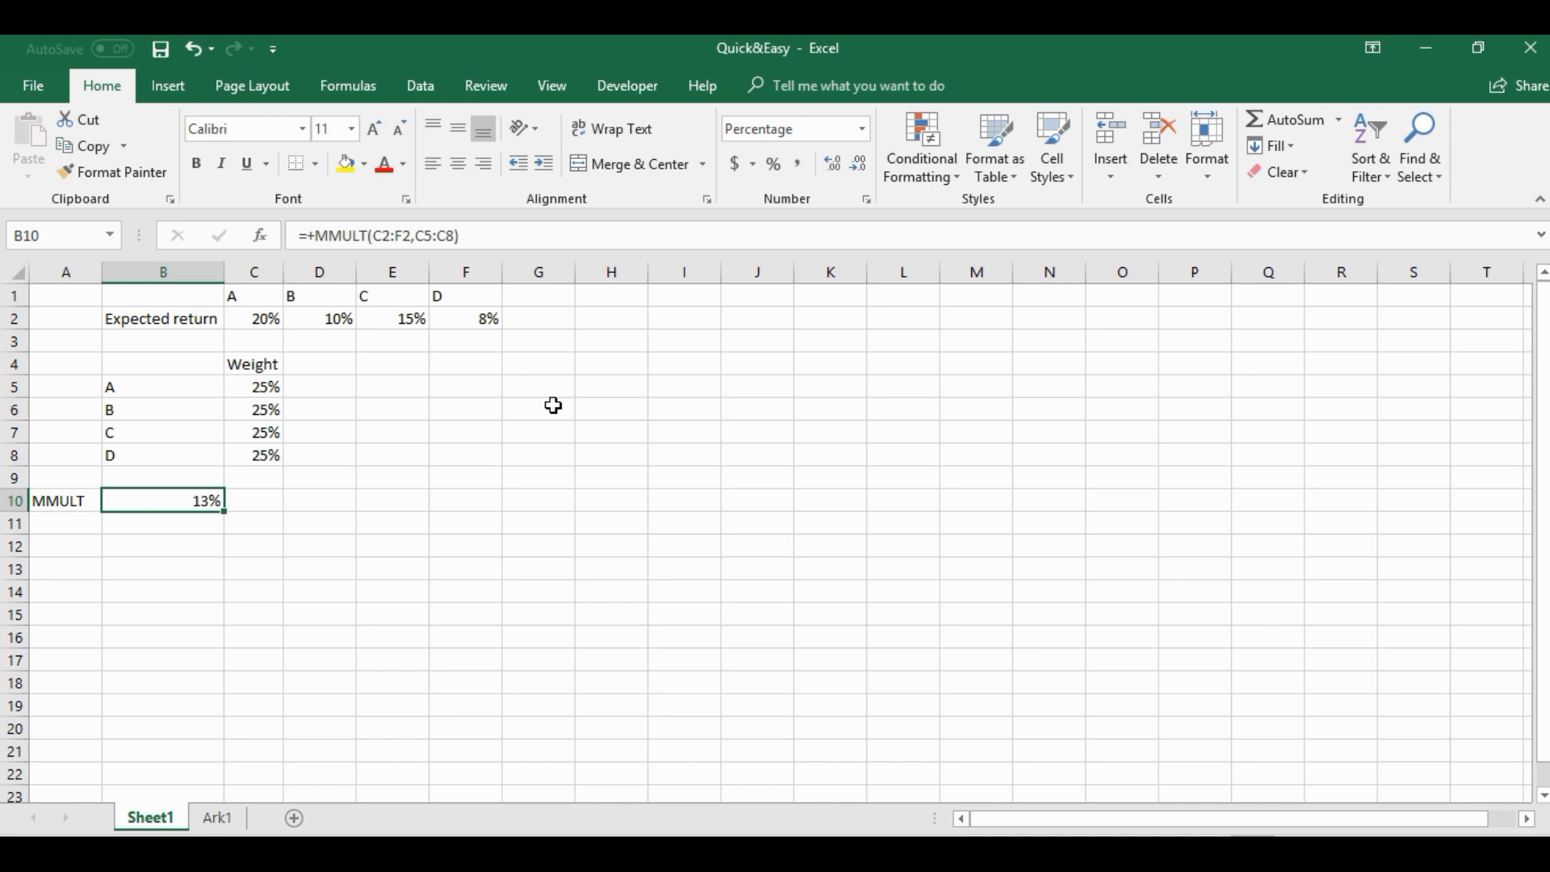
left_click(66, 523)
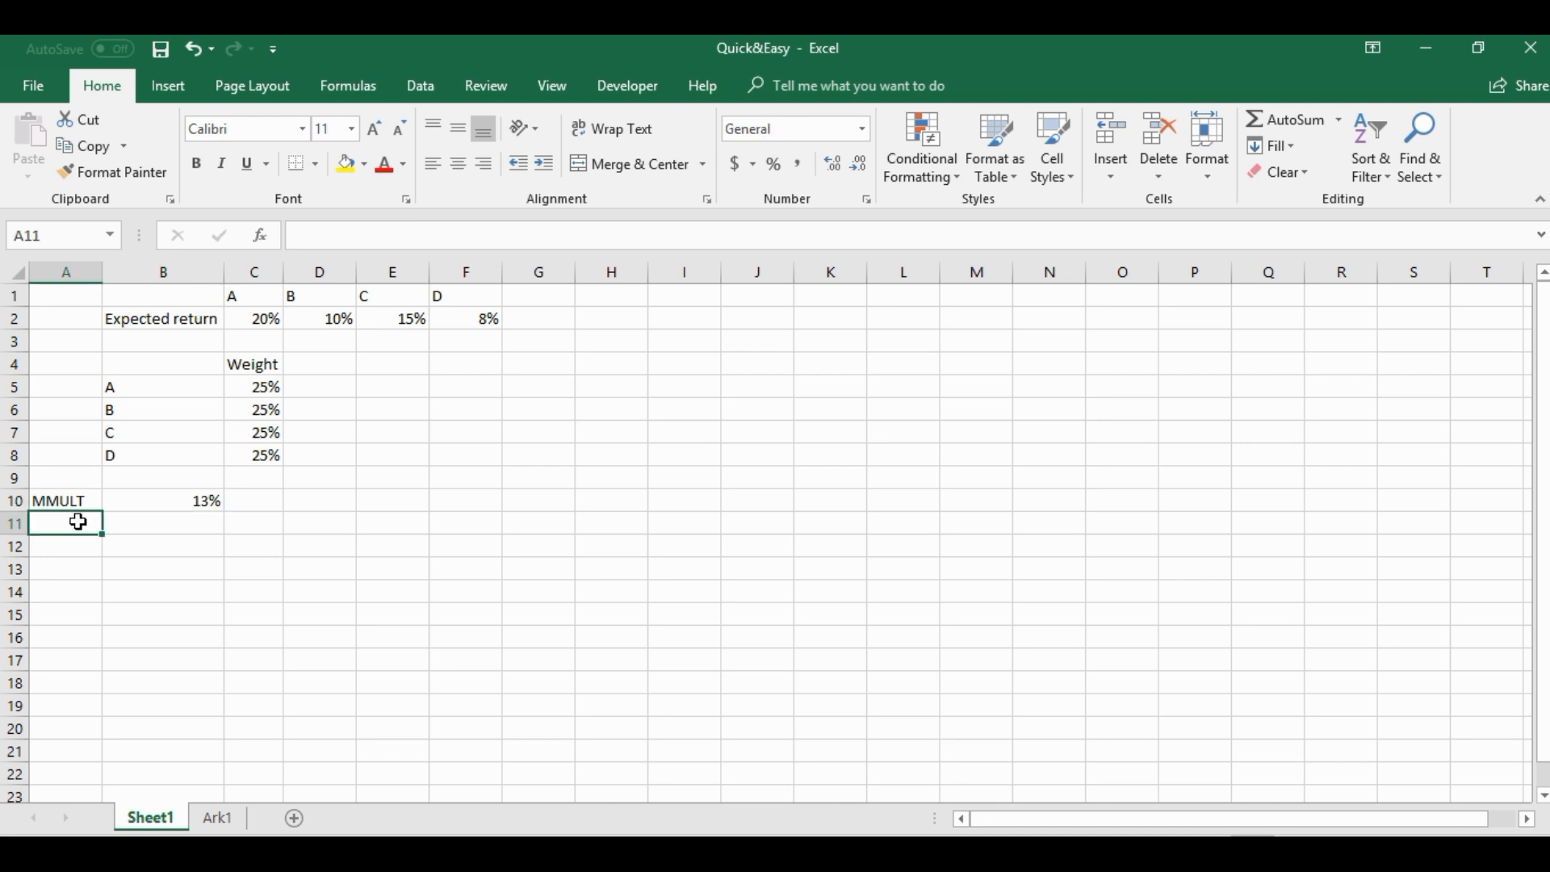
Label A11 'Manually', paste returns beside weights, and sum the products to 13% in B11.
type("Manually")
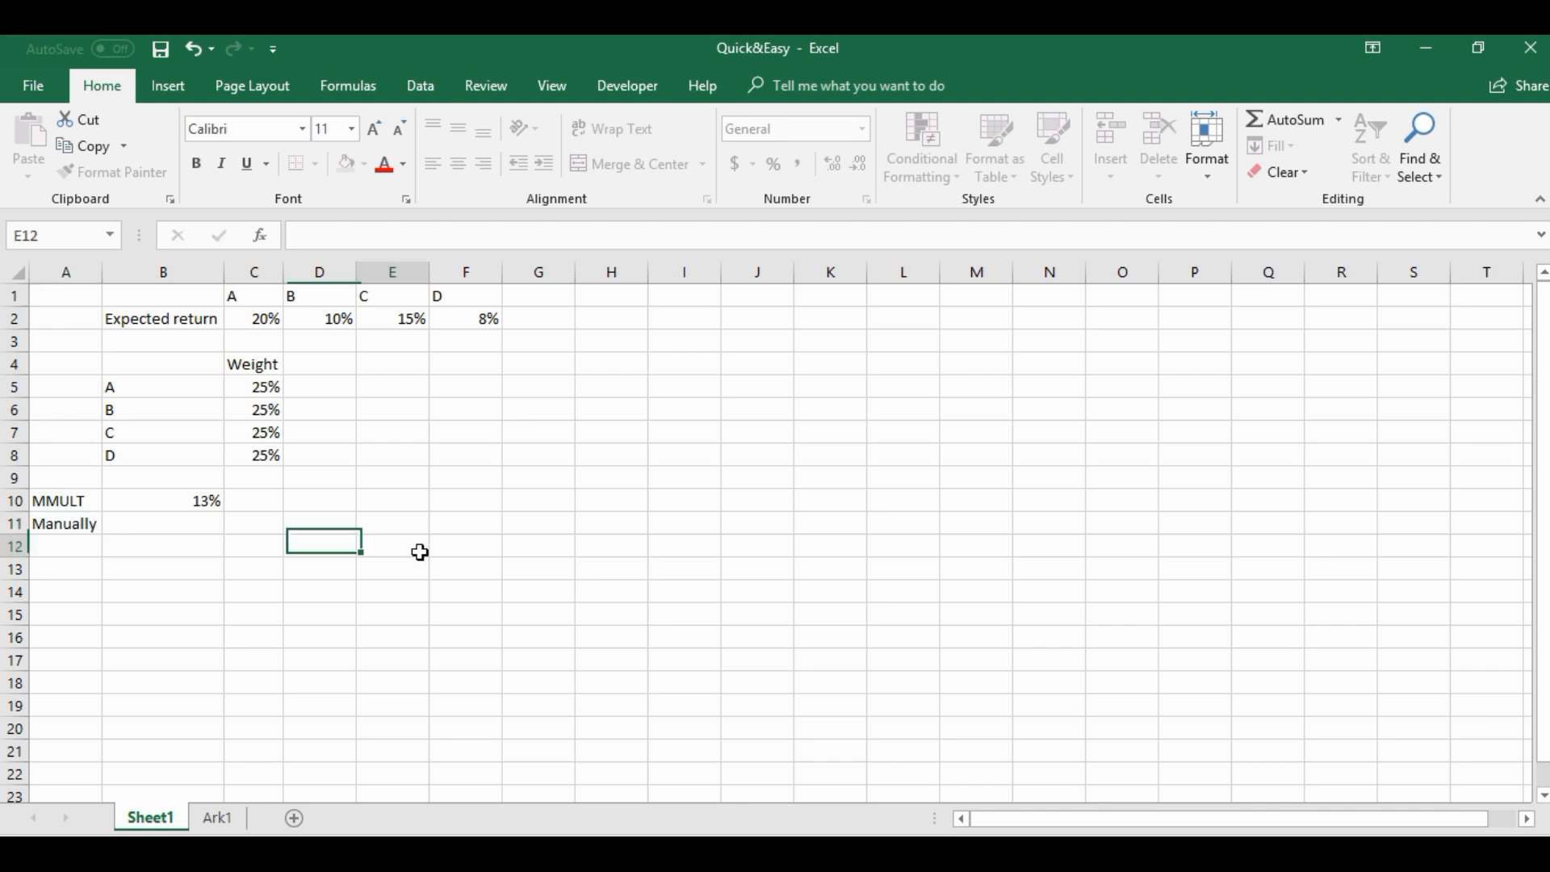
left_click(252, 318)
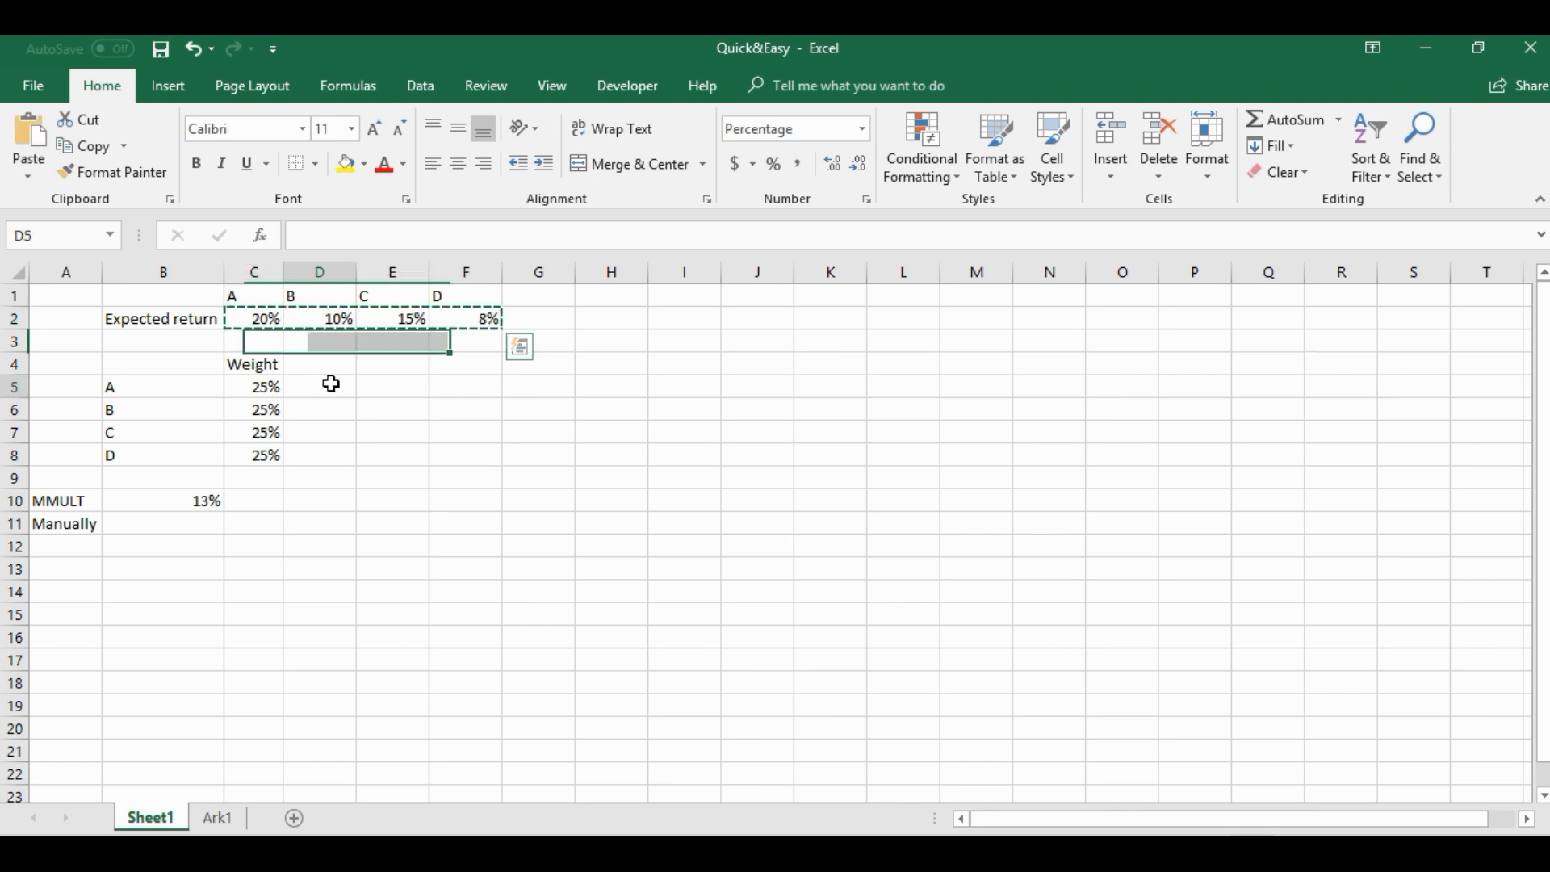
key("ctrl+v")
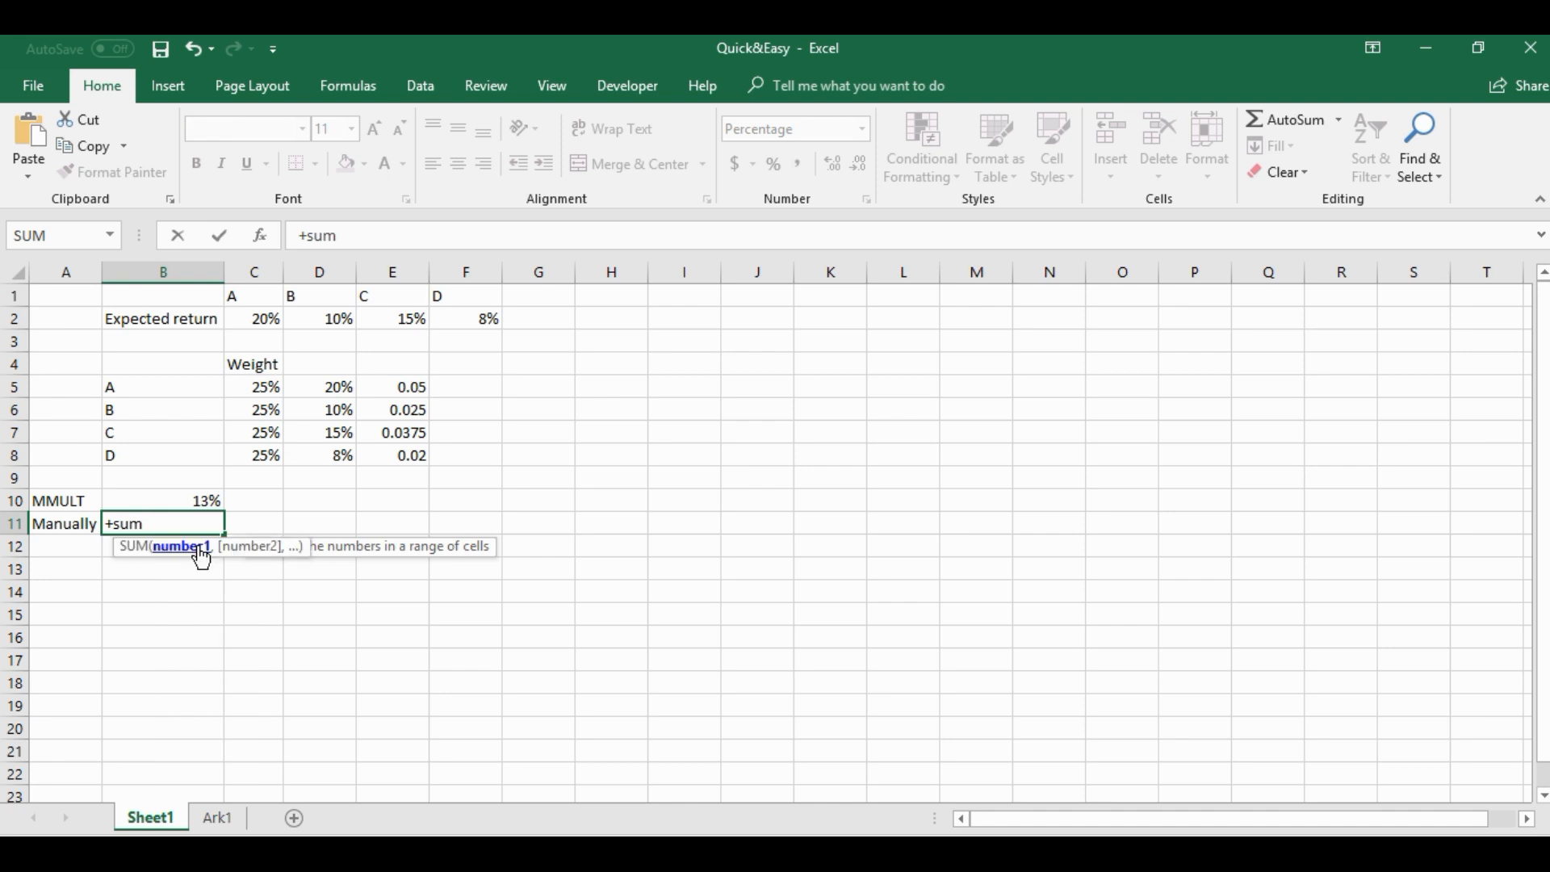
left_click(393, 387)
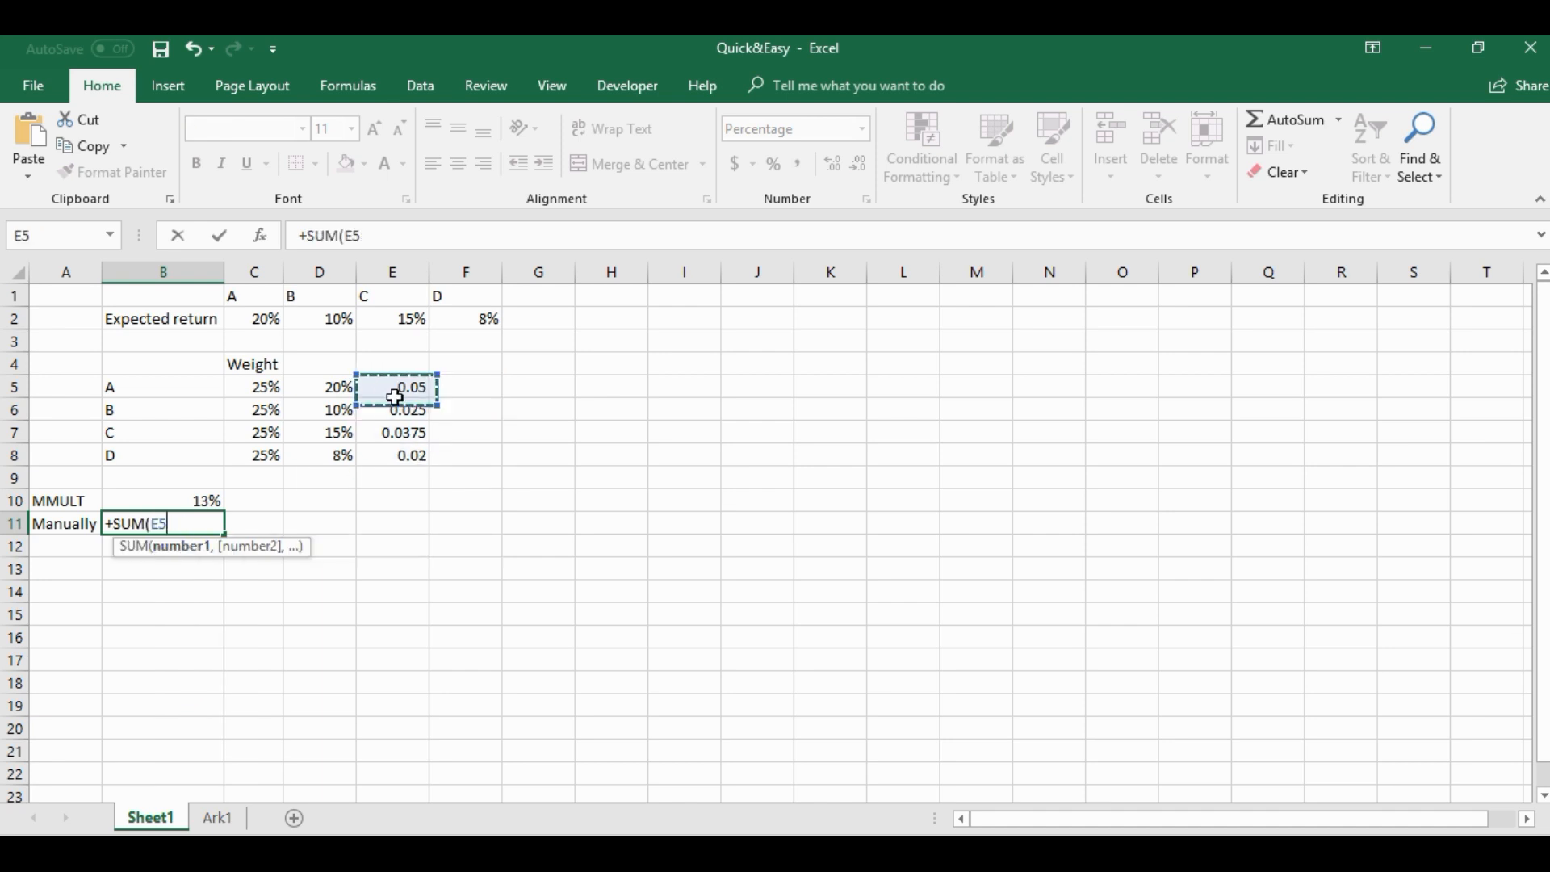
key("Return")
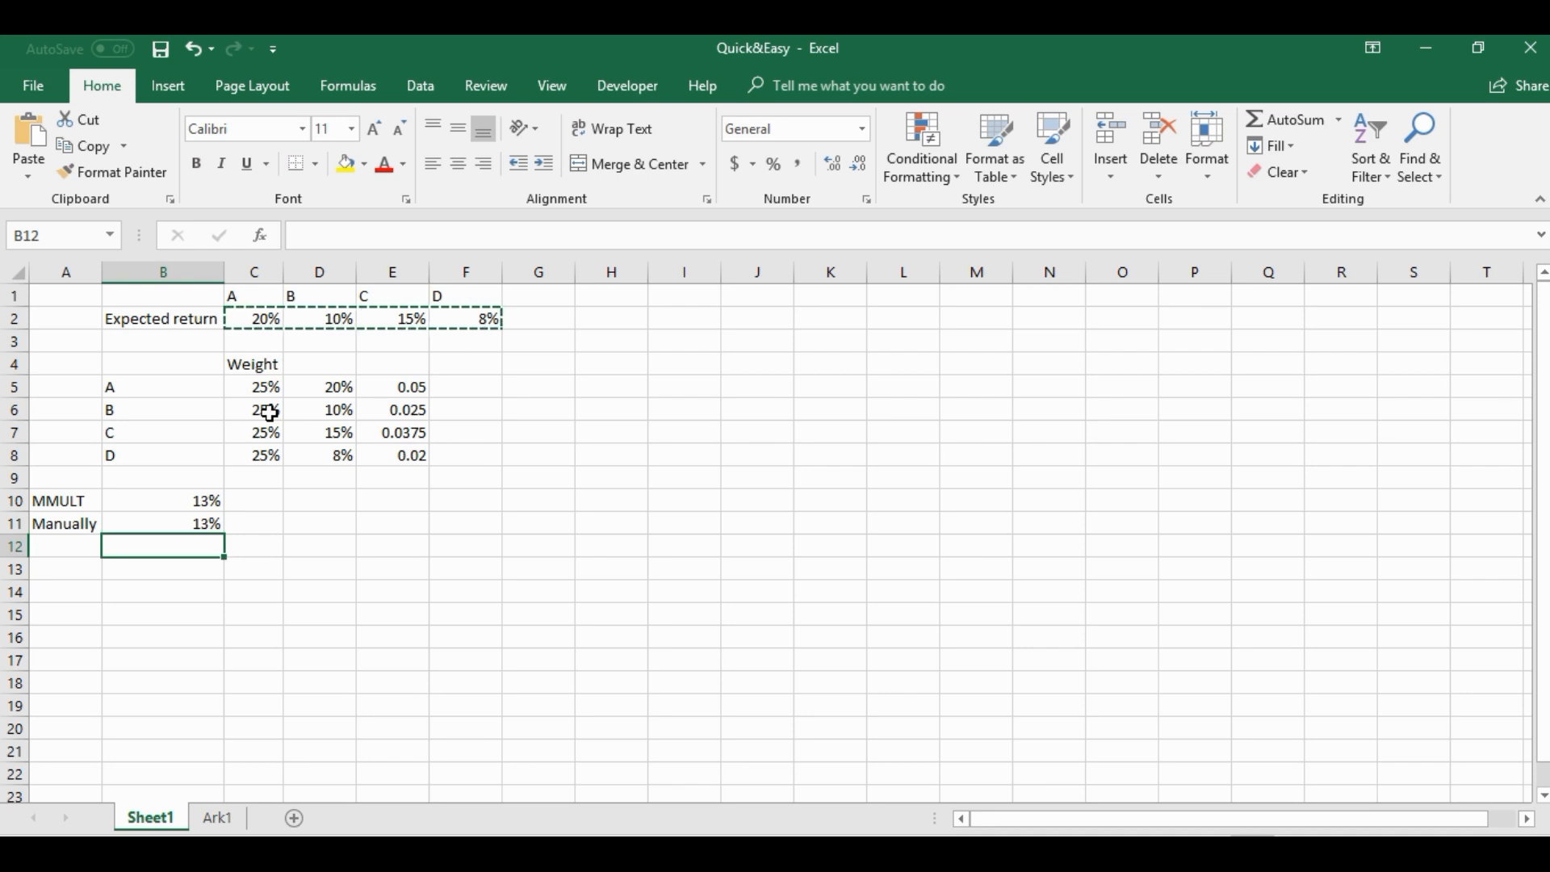
mouse_move(378, 369)
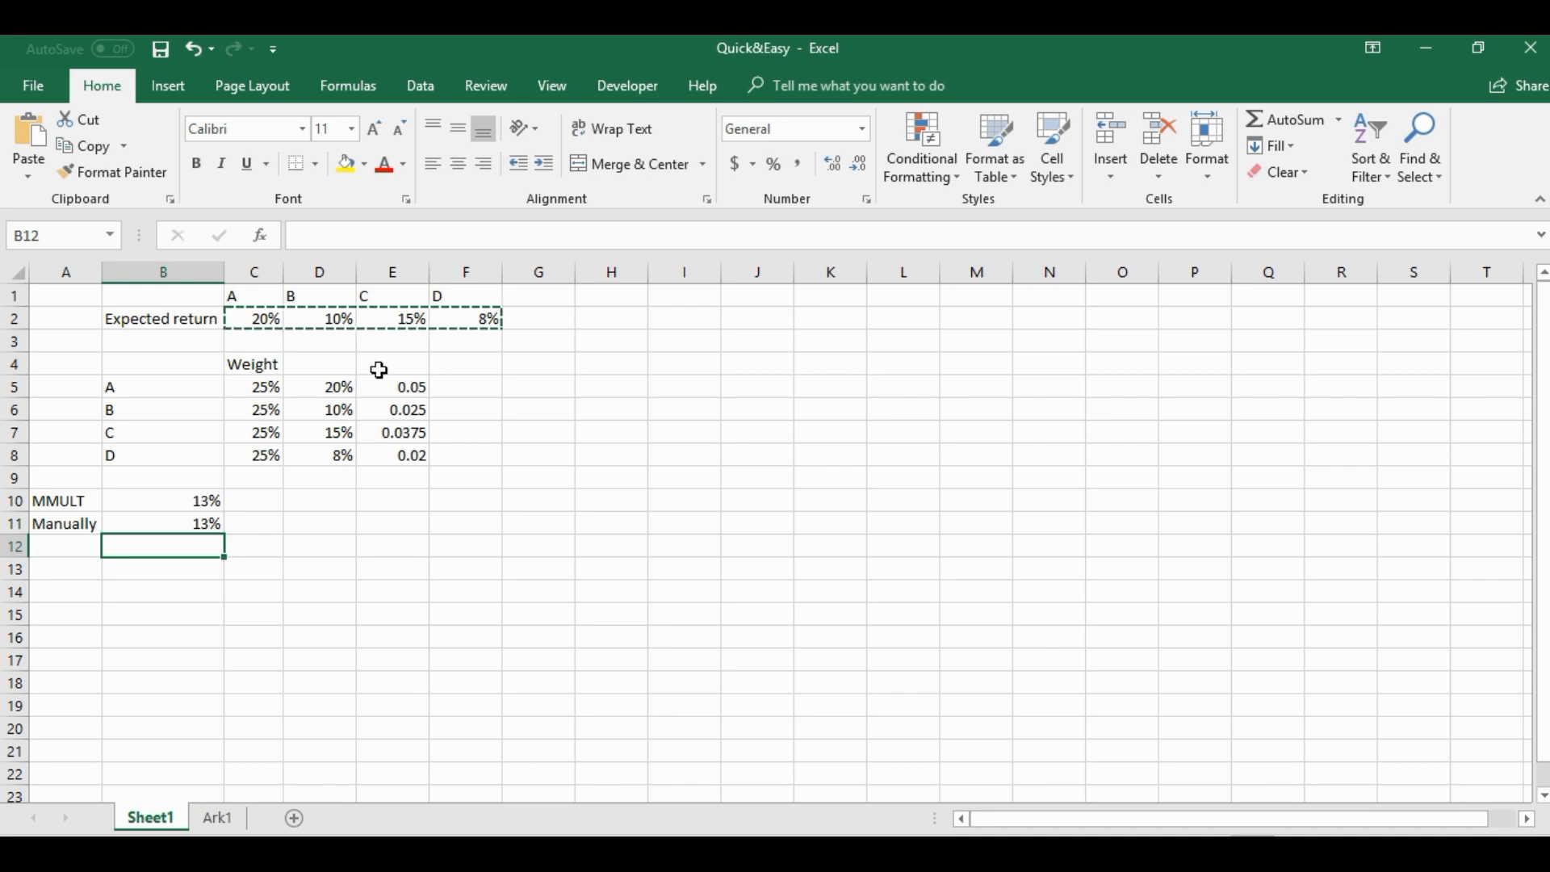
Replace the pasted returns in D5:D8 with the array formula =+TRANSPOSE(C2:F2).
left_click(318, 545)
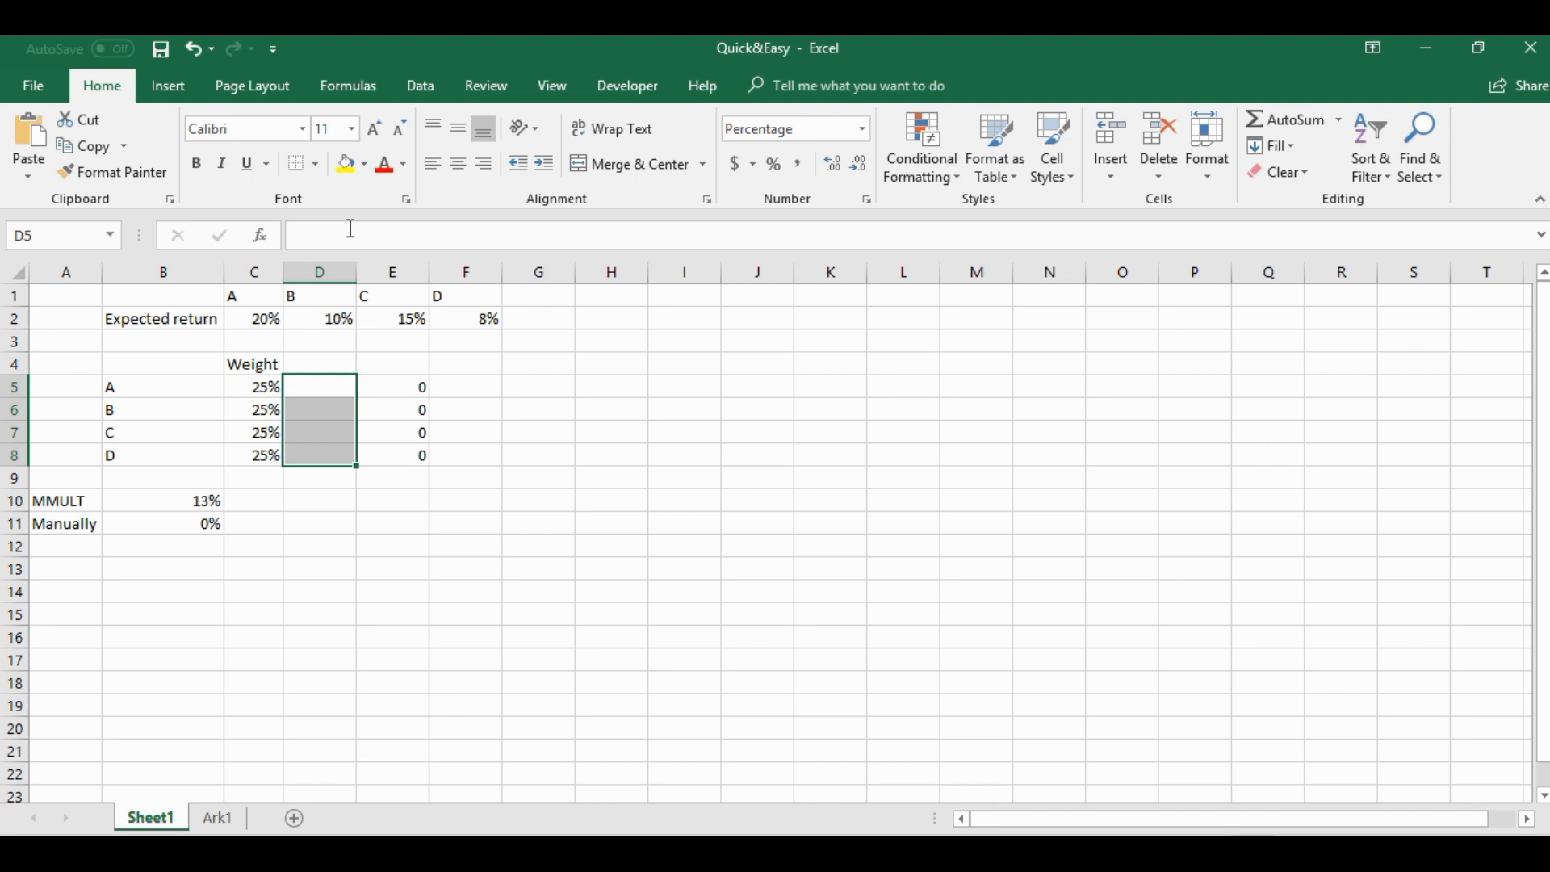
type("+tra")
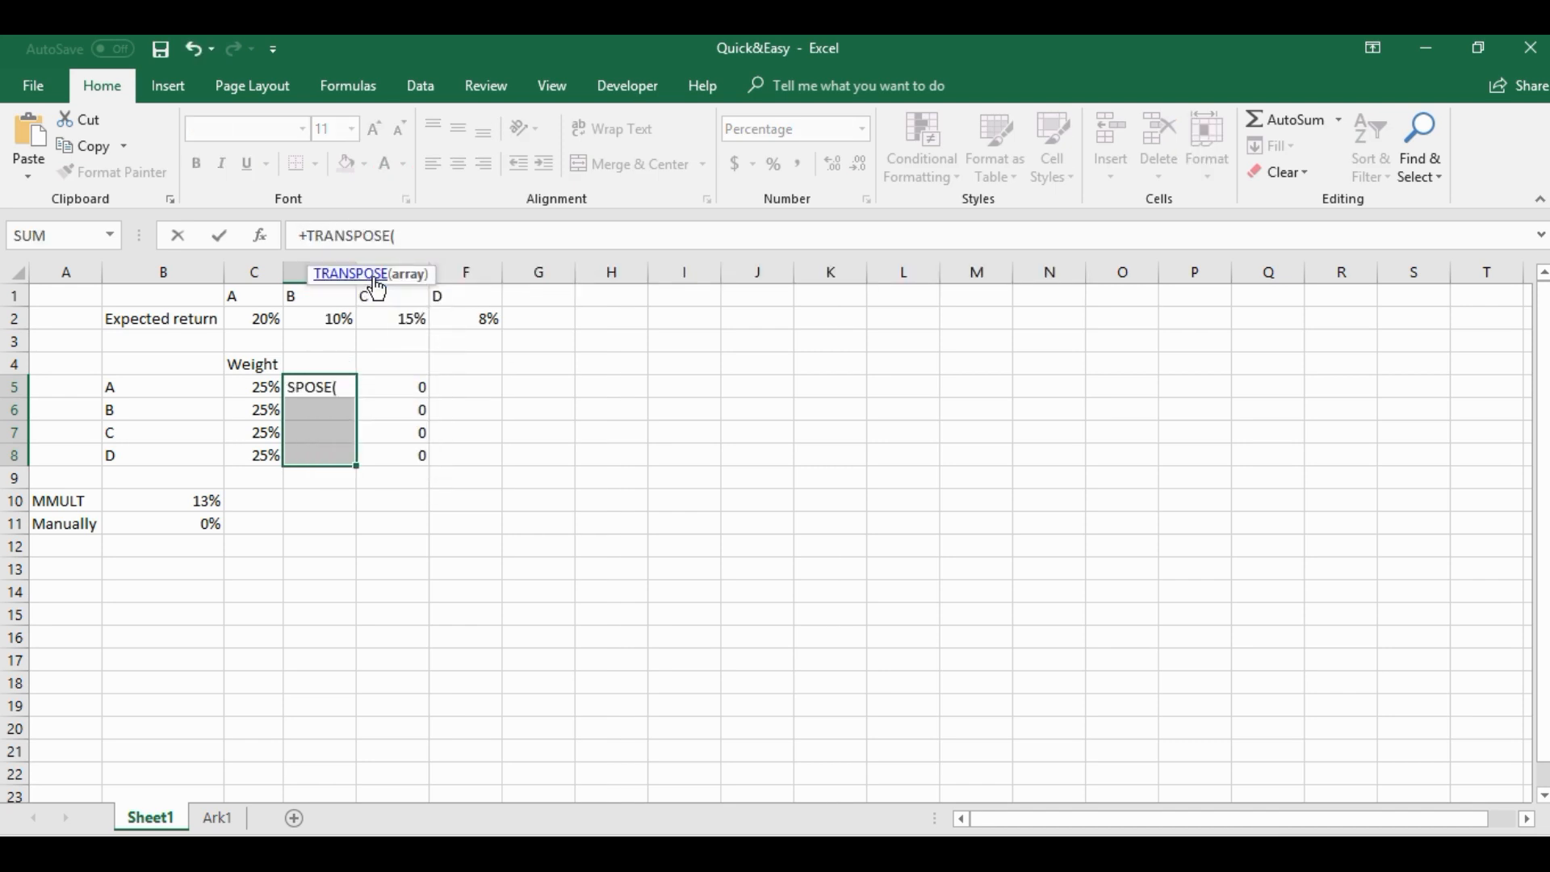
left_click_drag(253, 318, 490, 318)
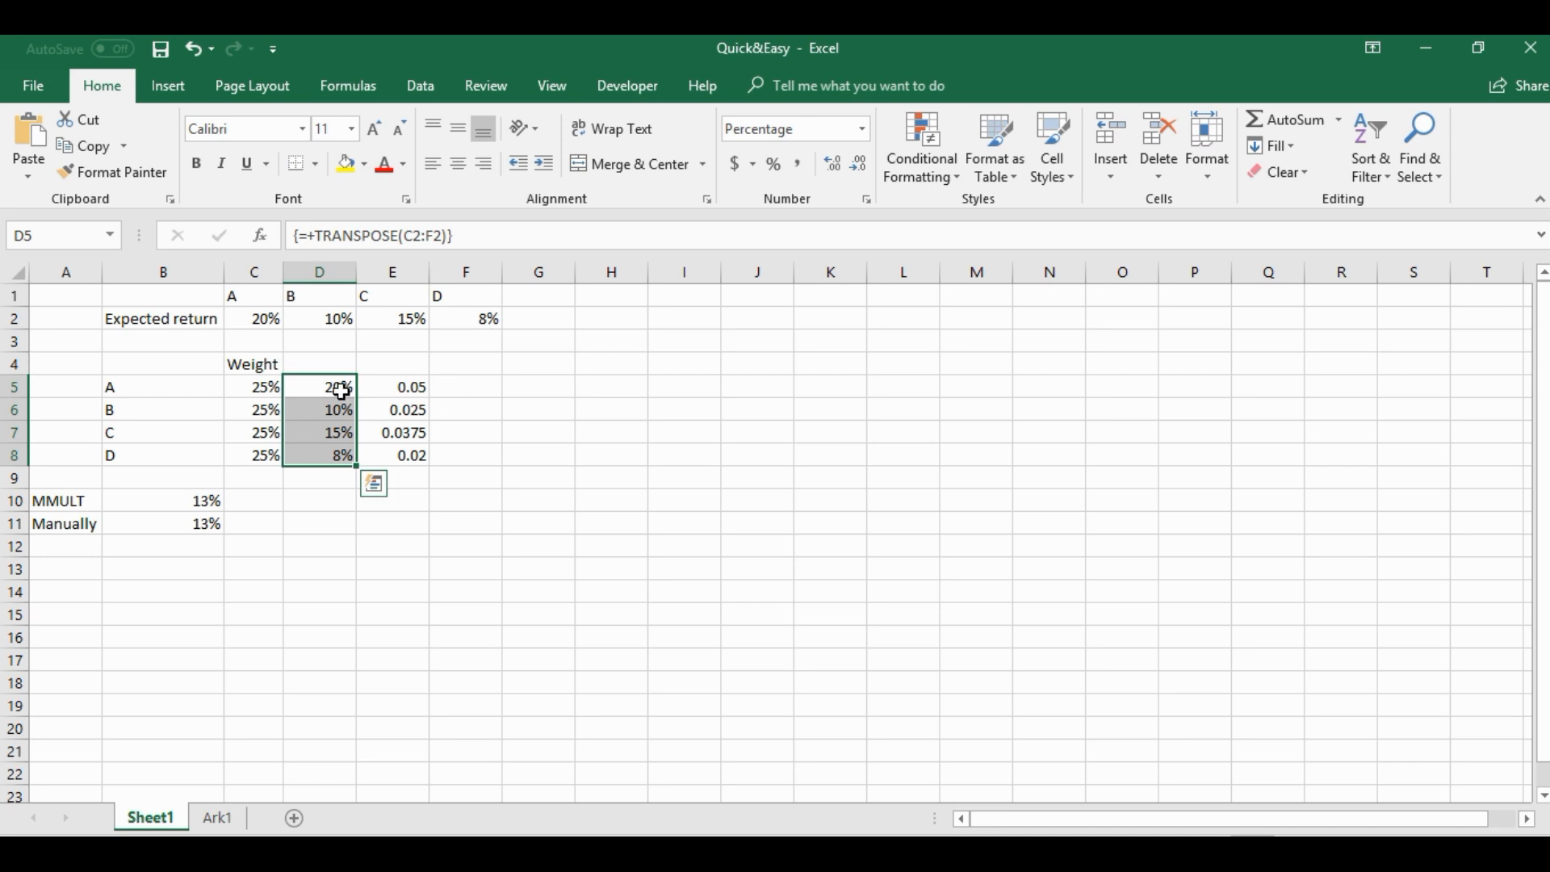
left_click(318, 568)
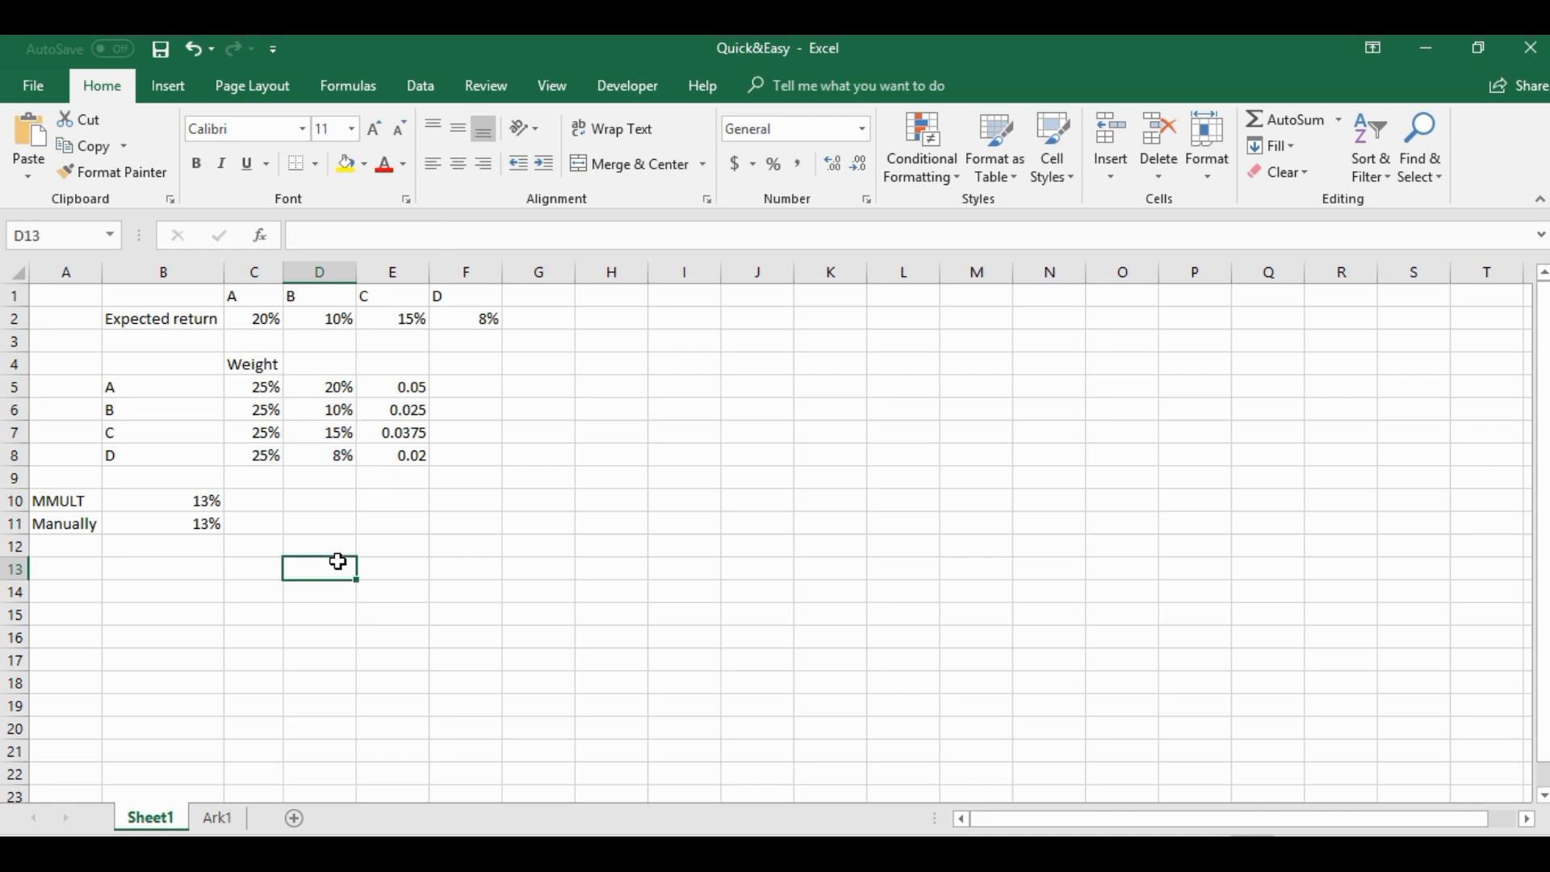
mouse_move(339, 568)
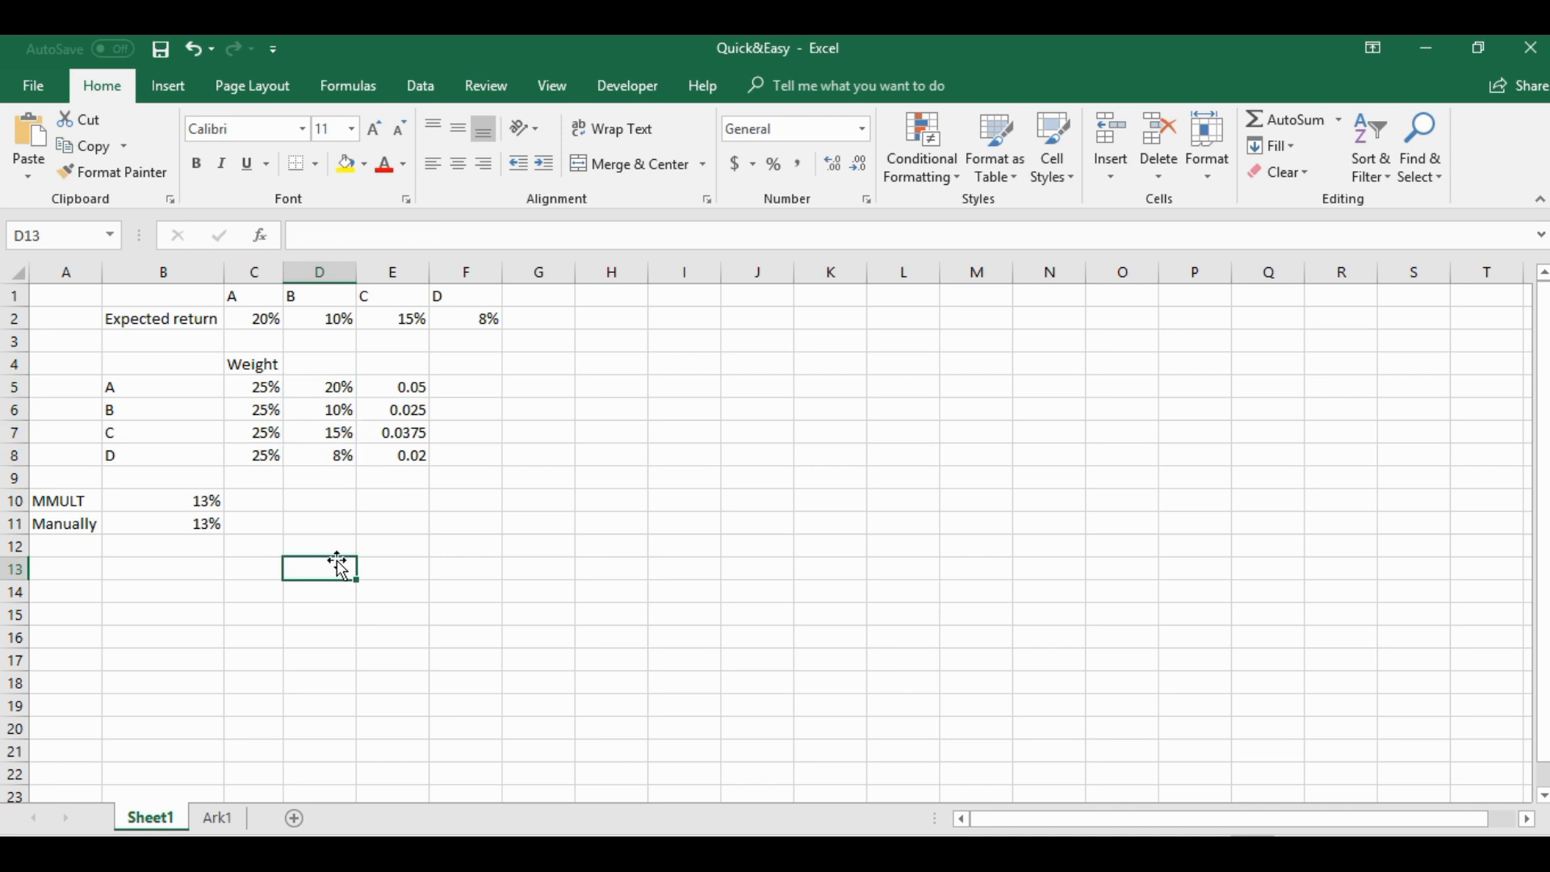
left_click(537, 590)
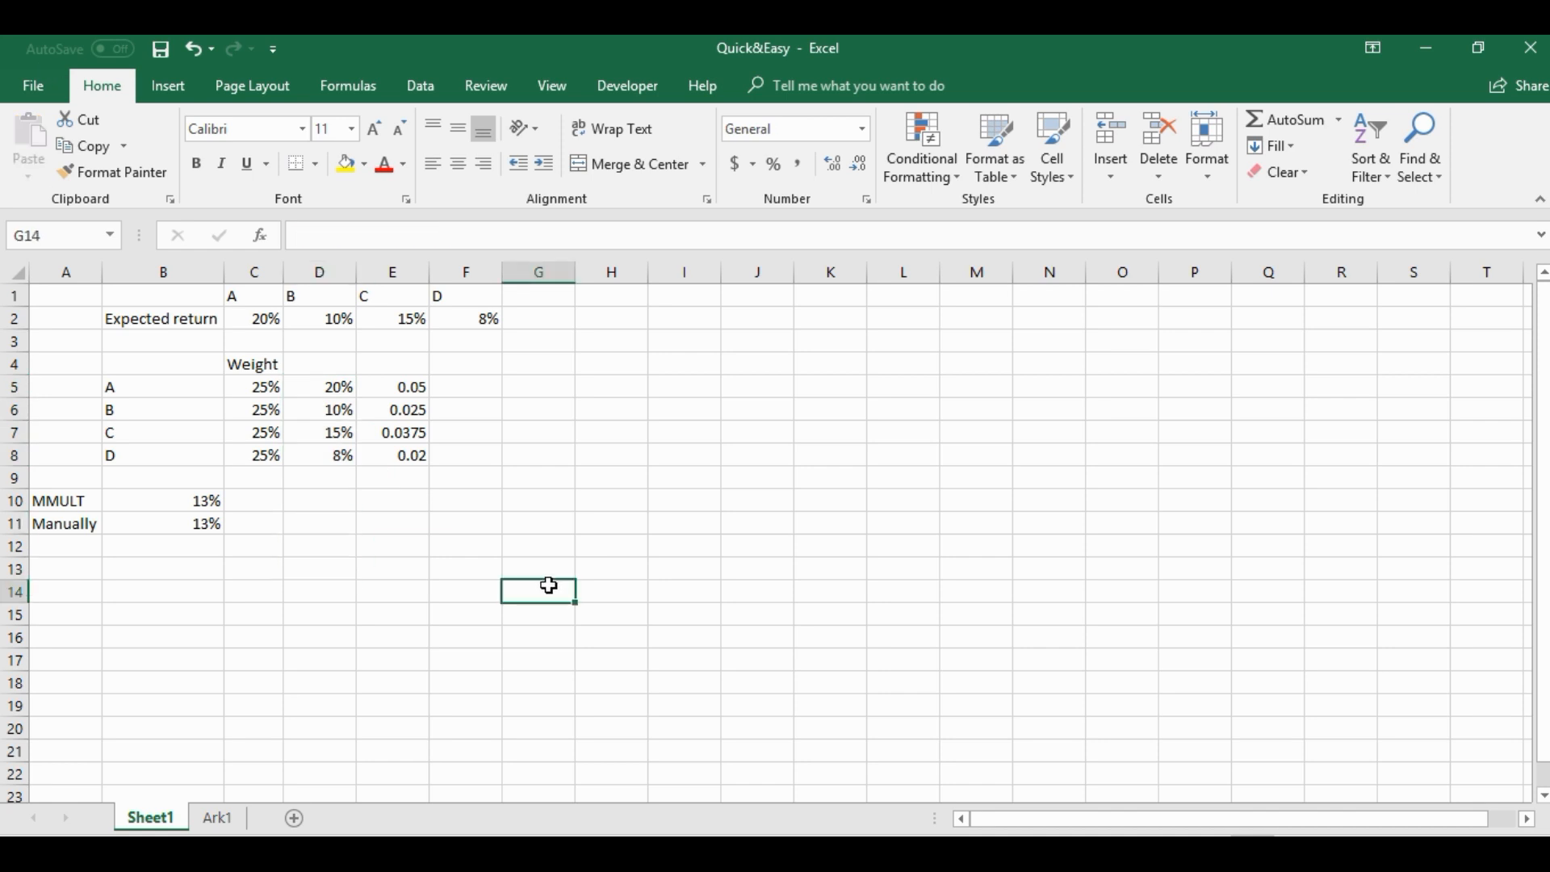
Go to the Ark1 sheet and highlight the daily fruit quantities.
left_click(216, 816)
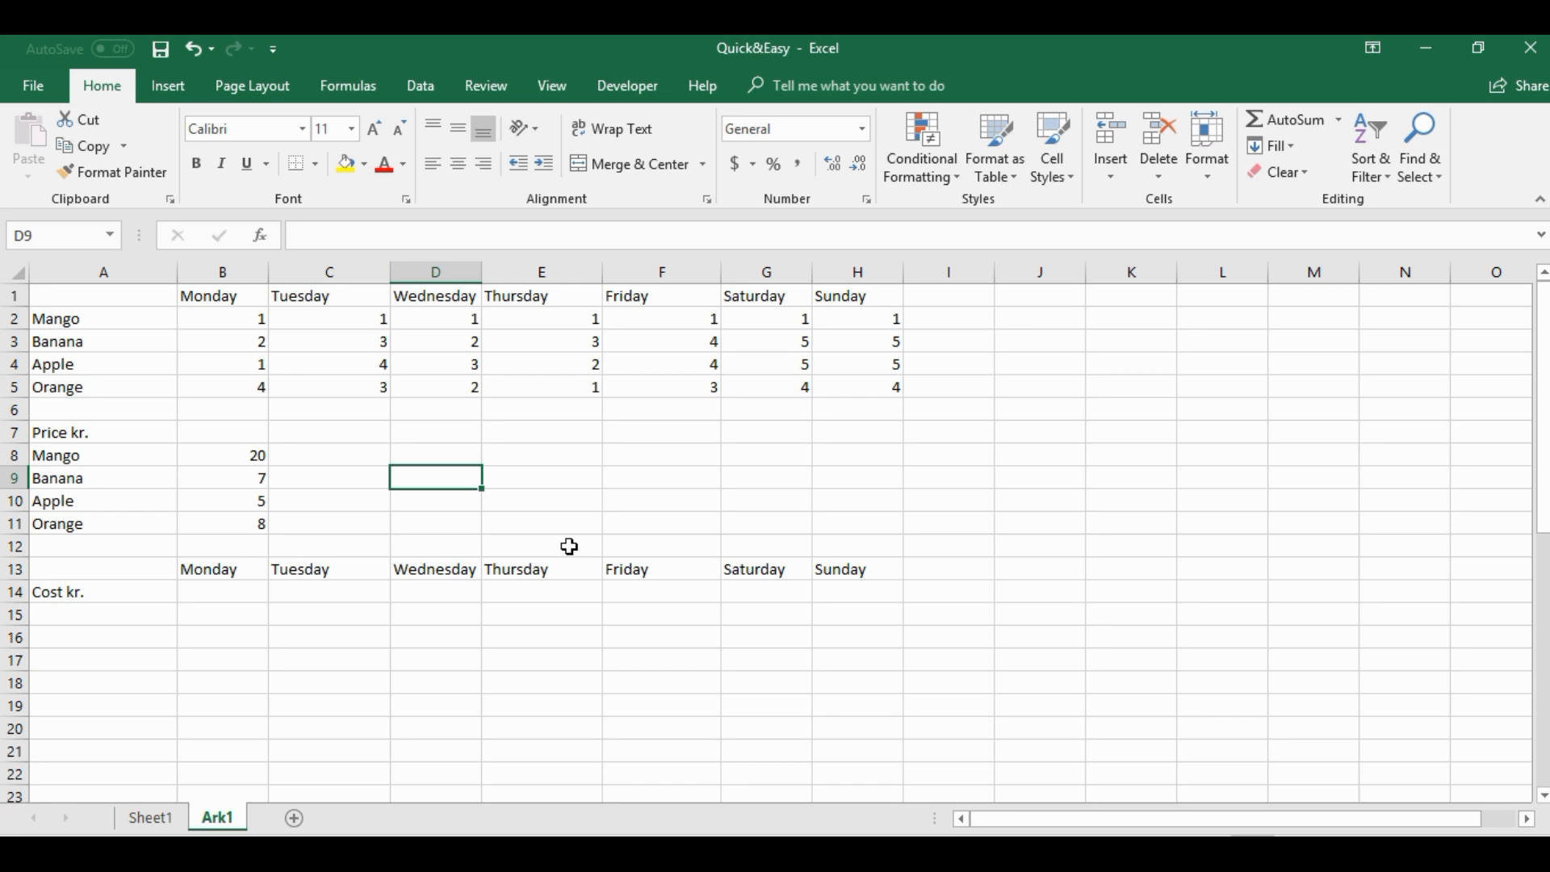
mouse_move(541, 506)
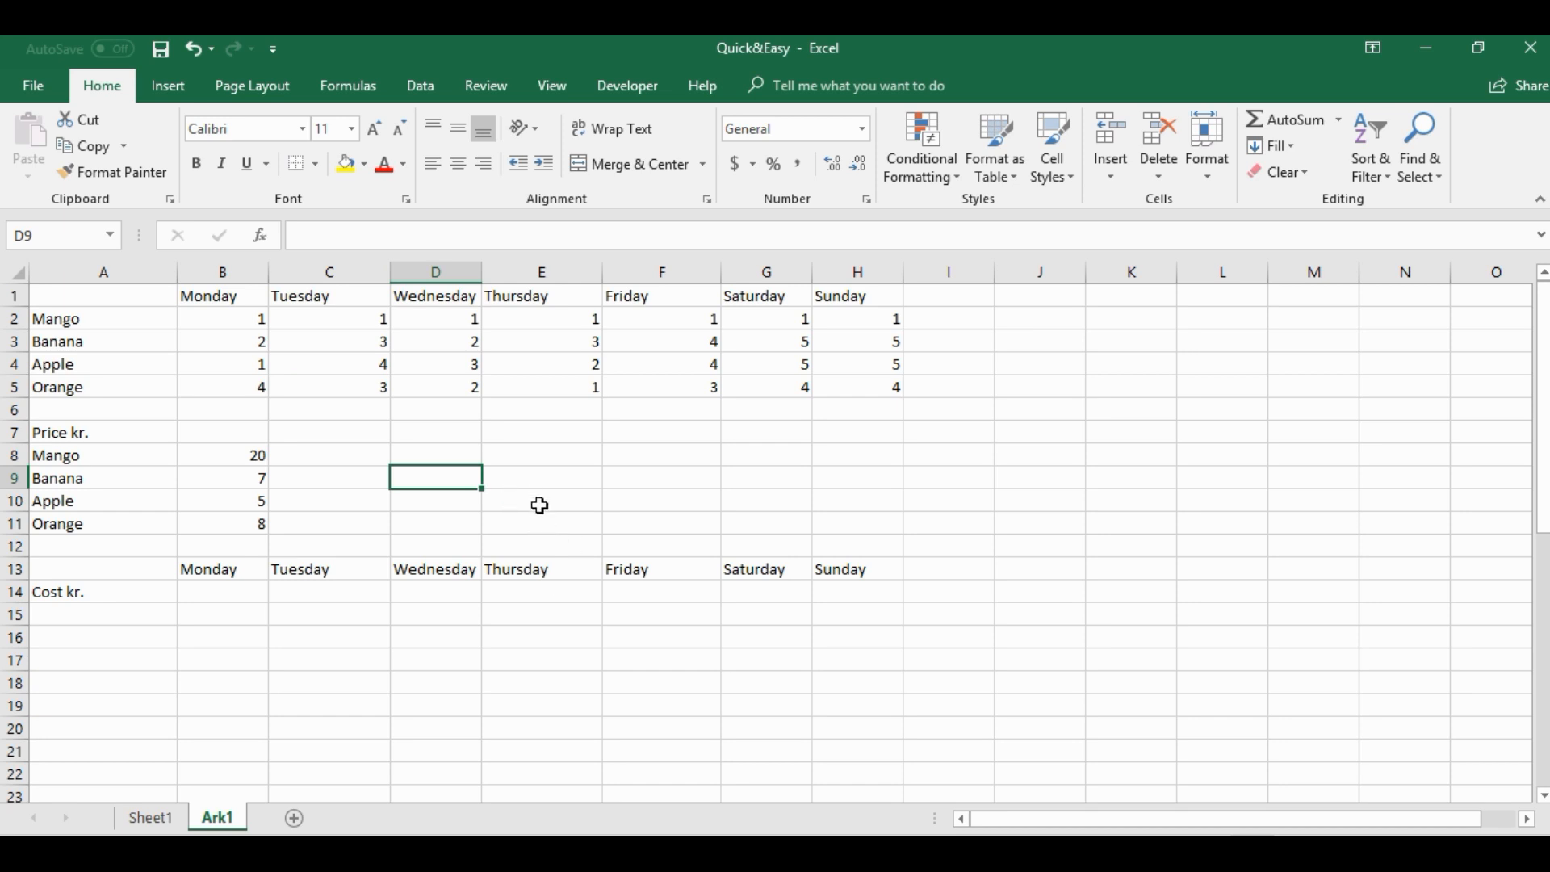
left_click(102, 364)
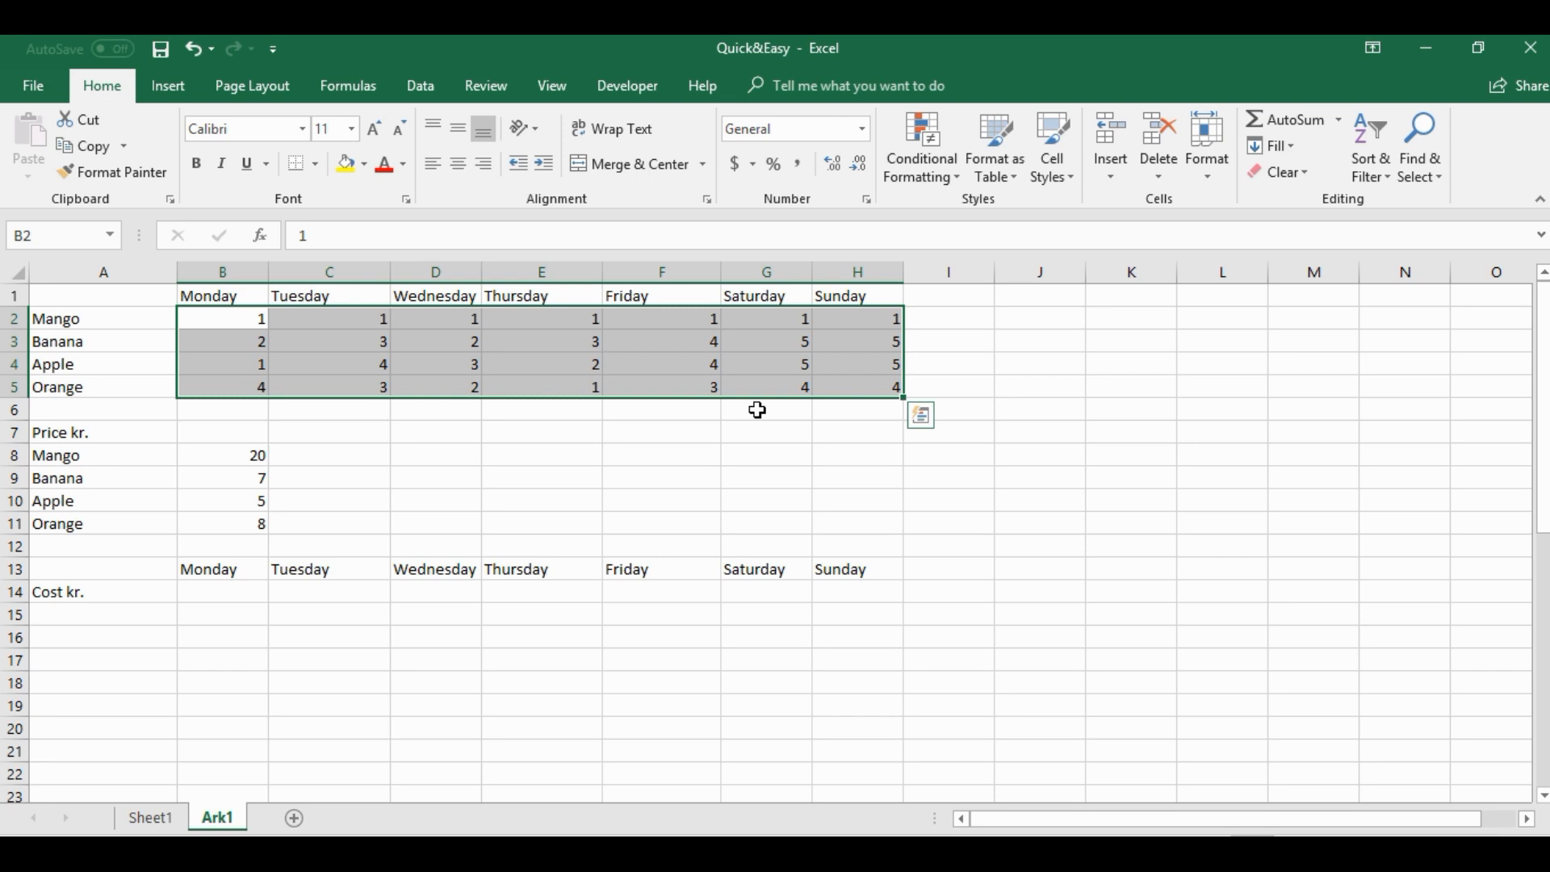
mouse_move(521, 509)
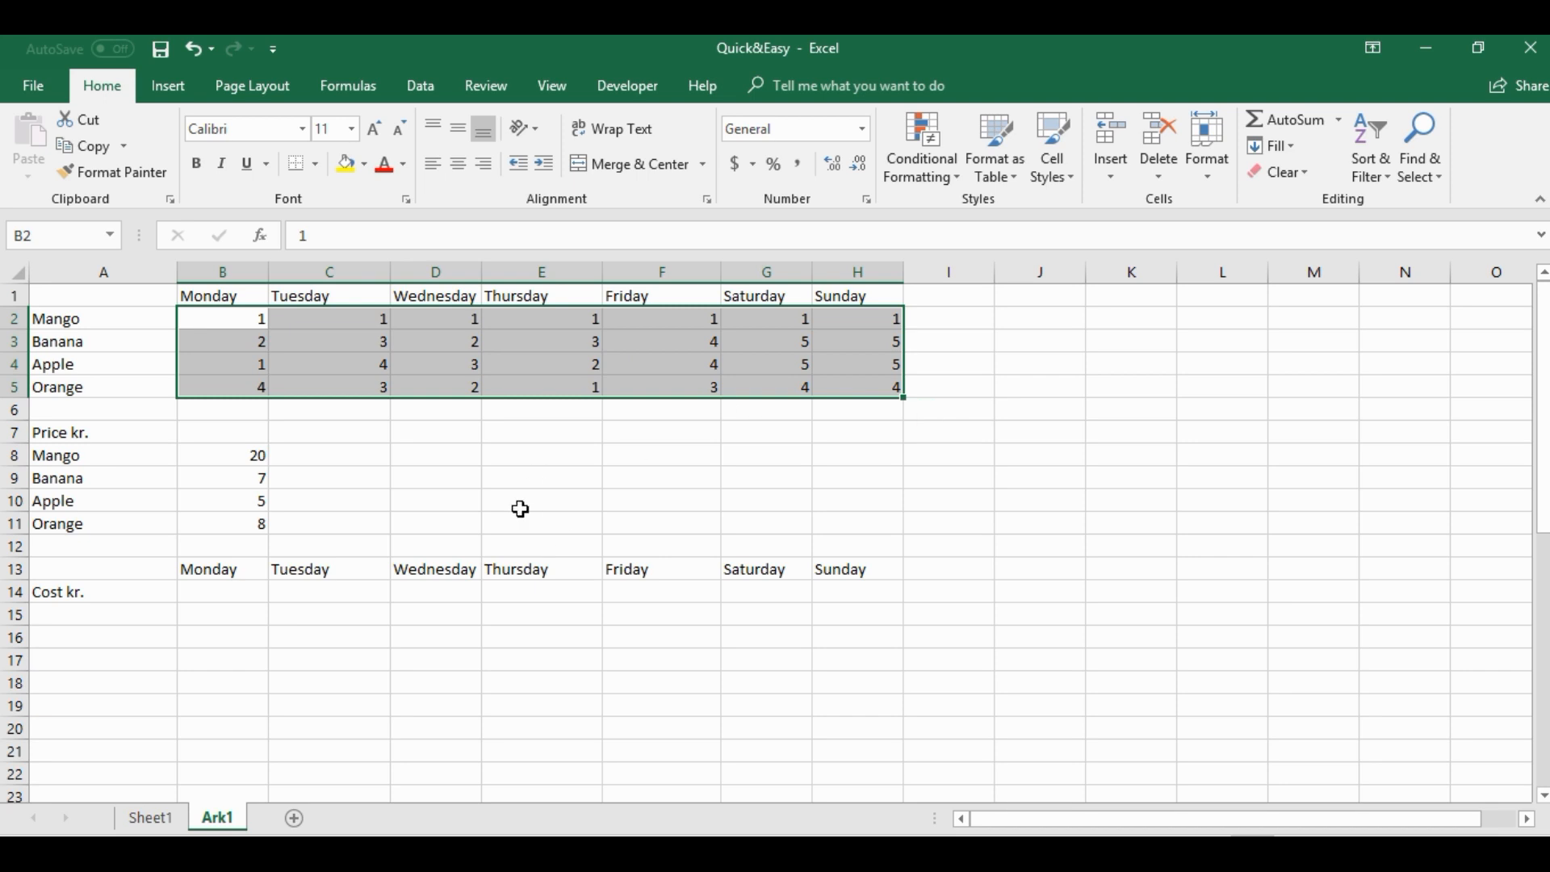
mouse_move(489, 615)
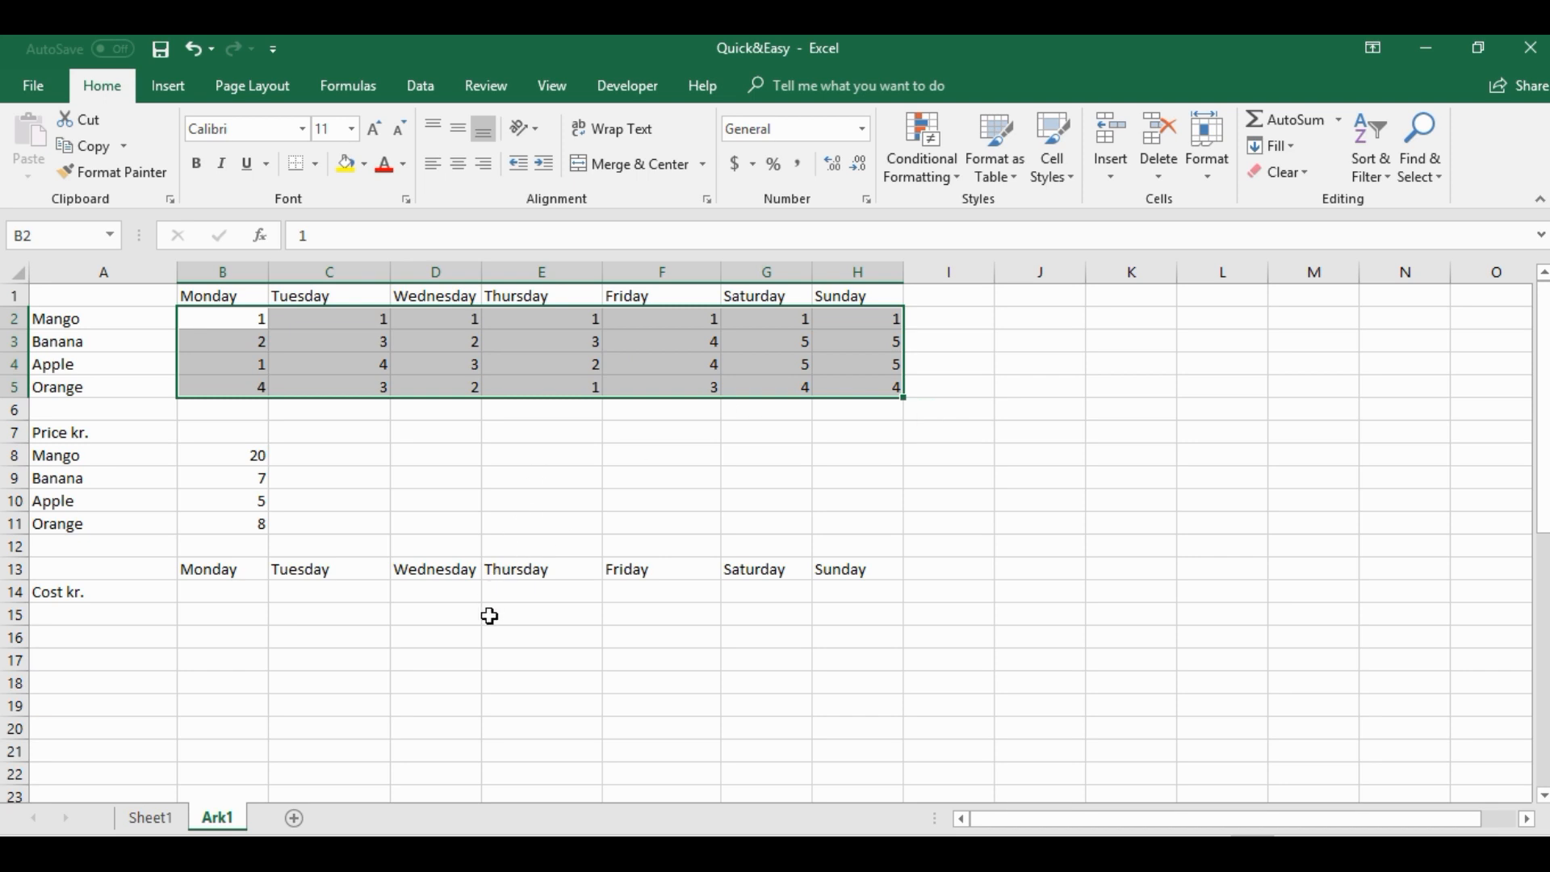
In B14:H14, type =+MMULT(TRANSPOSE(B8:B11),B2:H5) for the Cost kr. row.
left_click(329, 660)
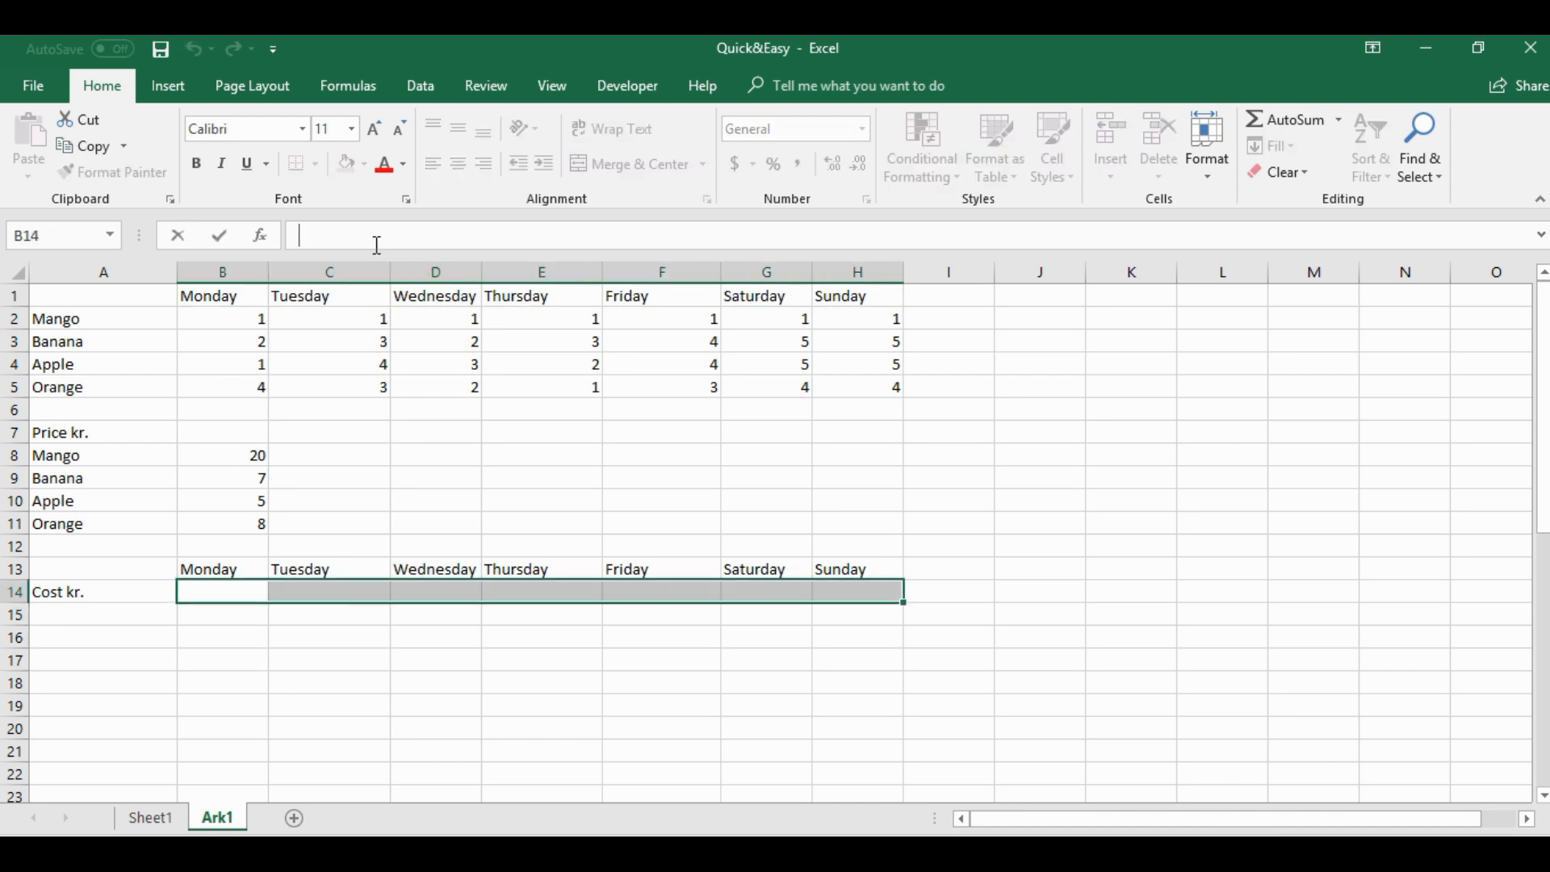
type("+mm")
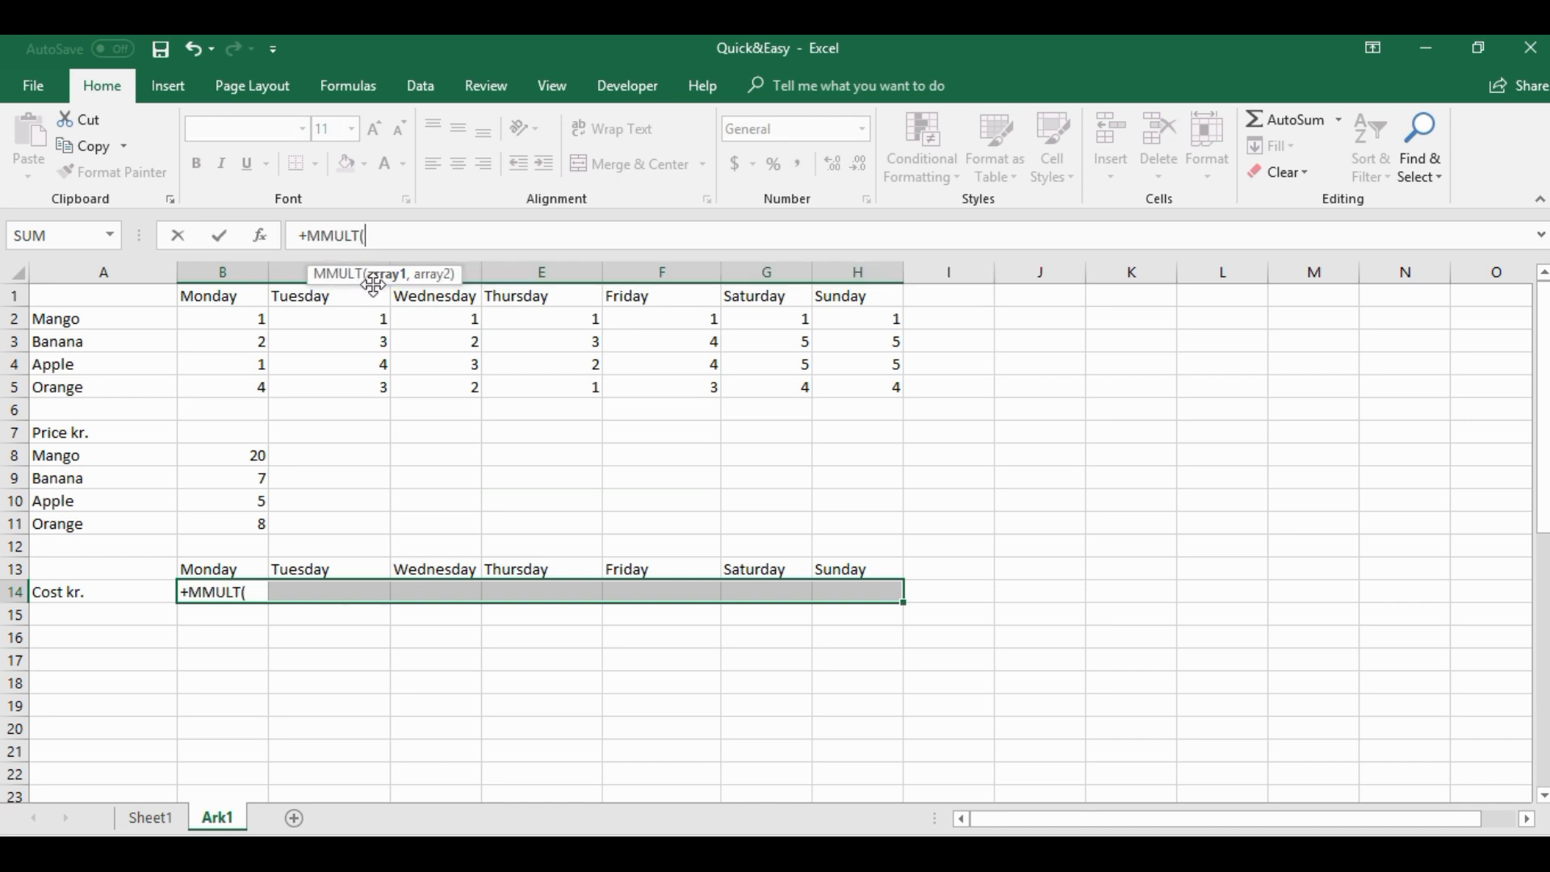
mouse_move(307, 446)
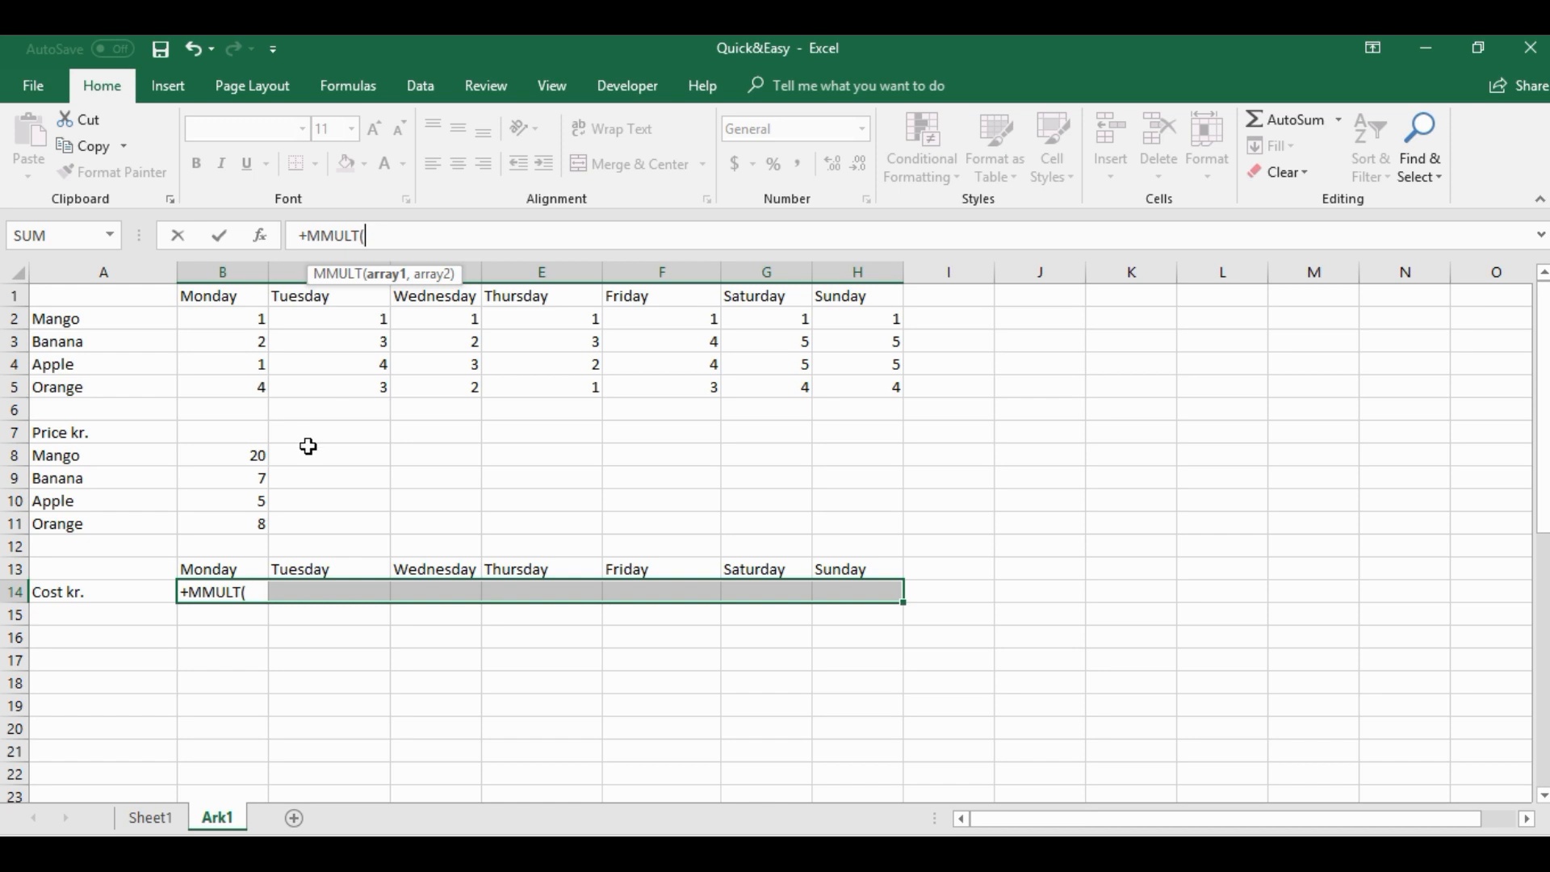
mouse_move(233, 446)
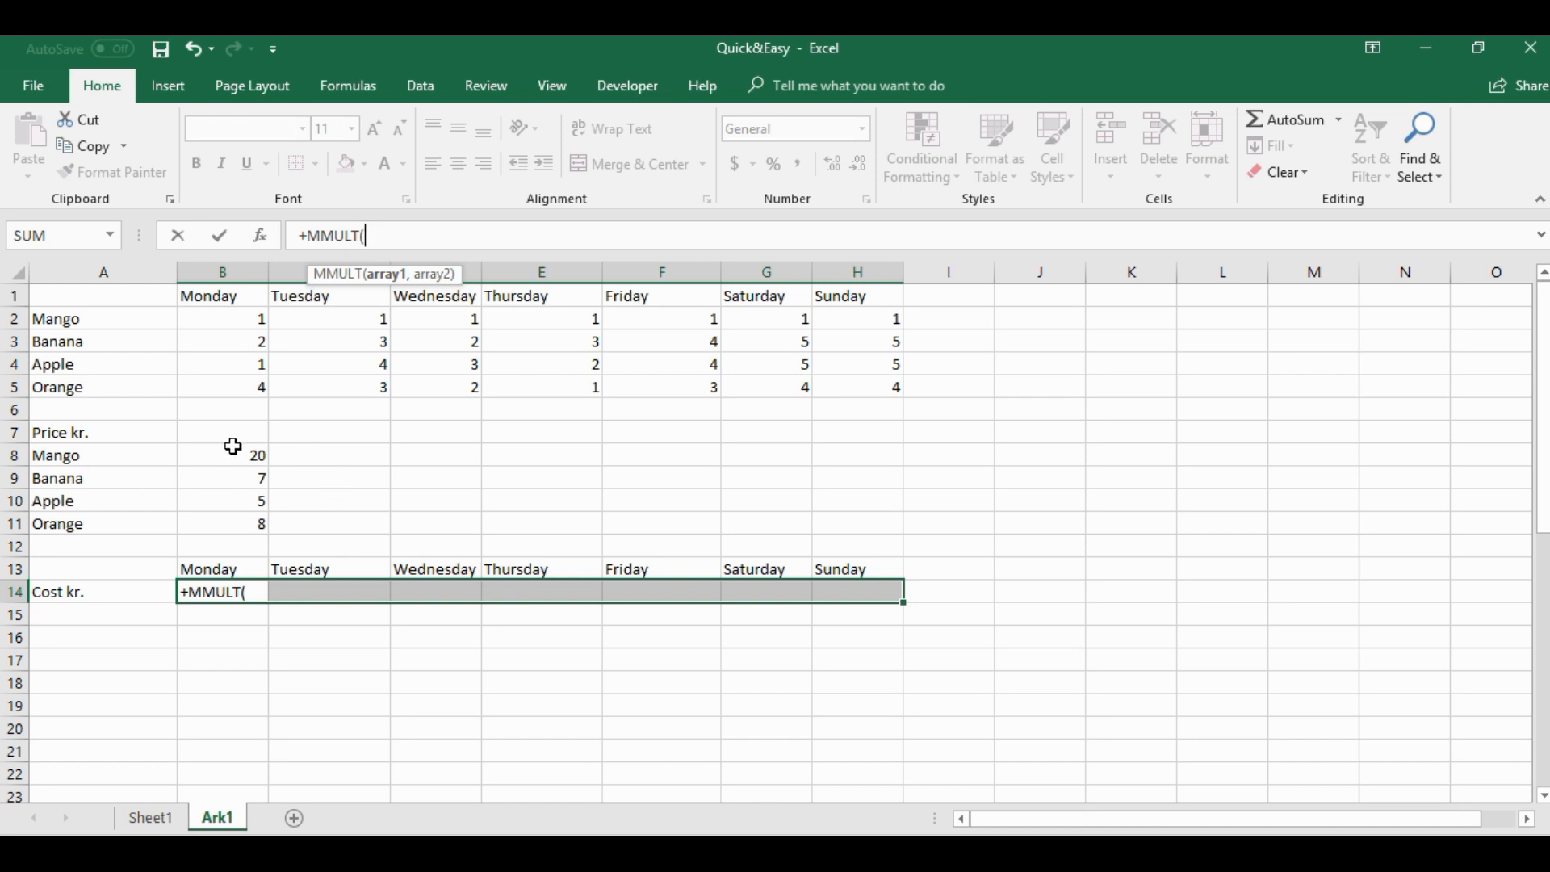
mouse_move(212, 470)
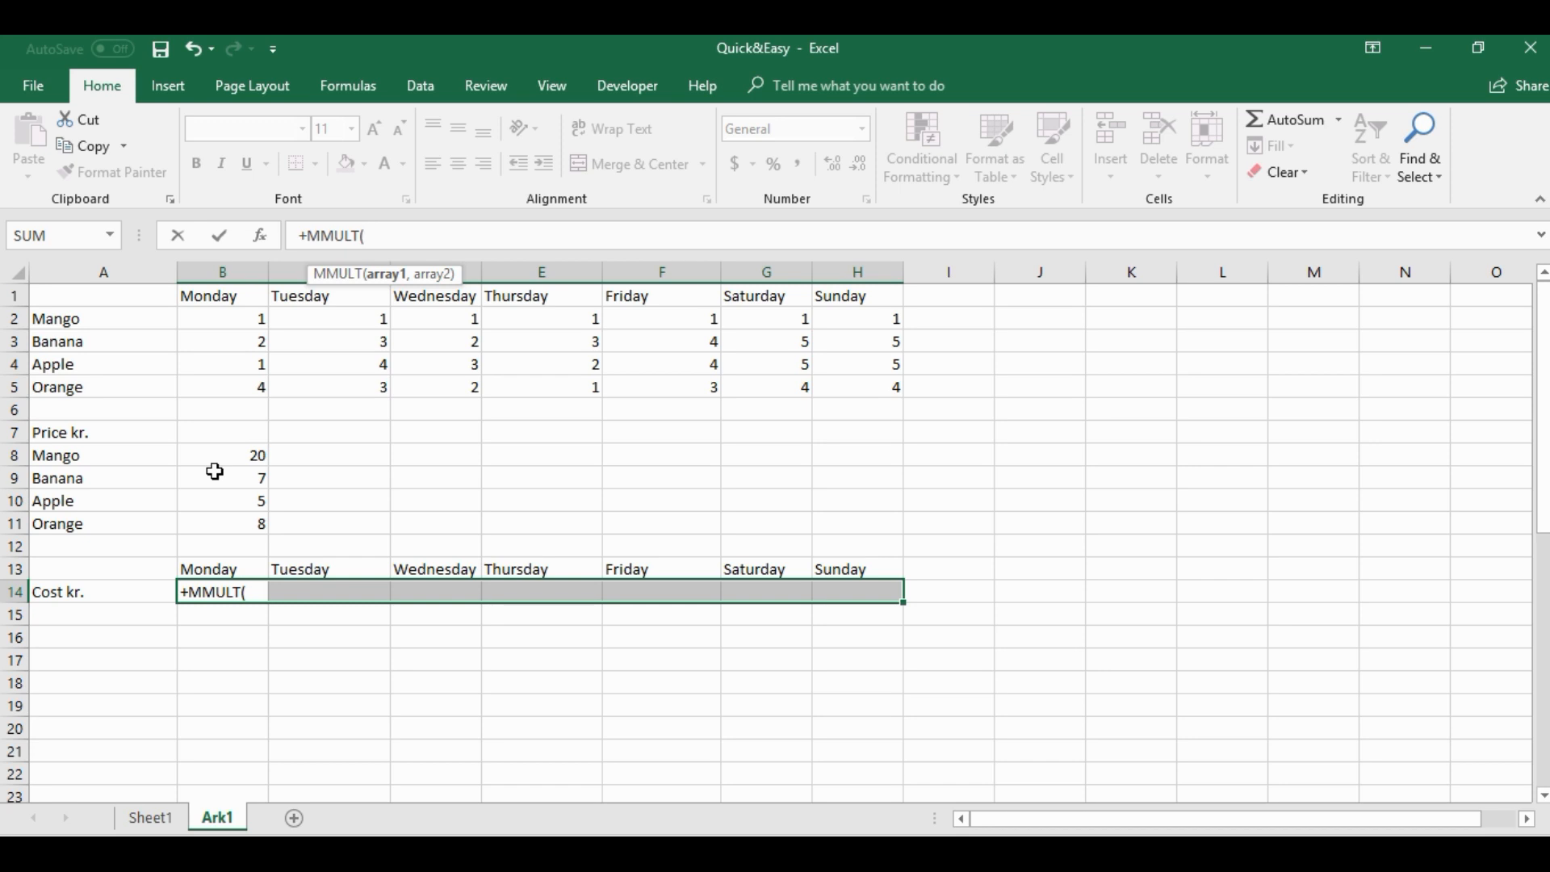
mouse_move(429, 235)
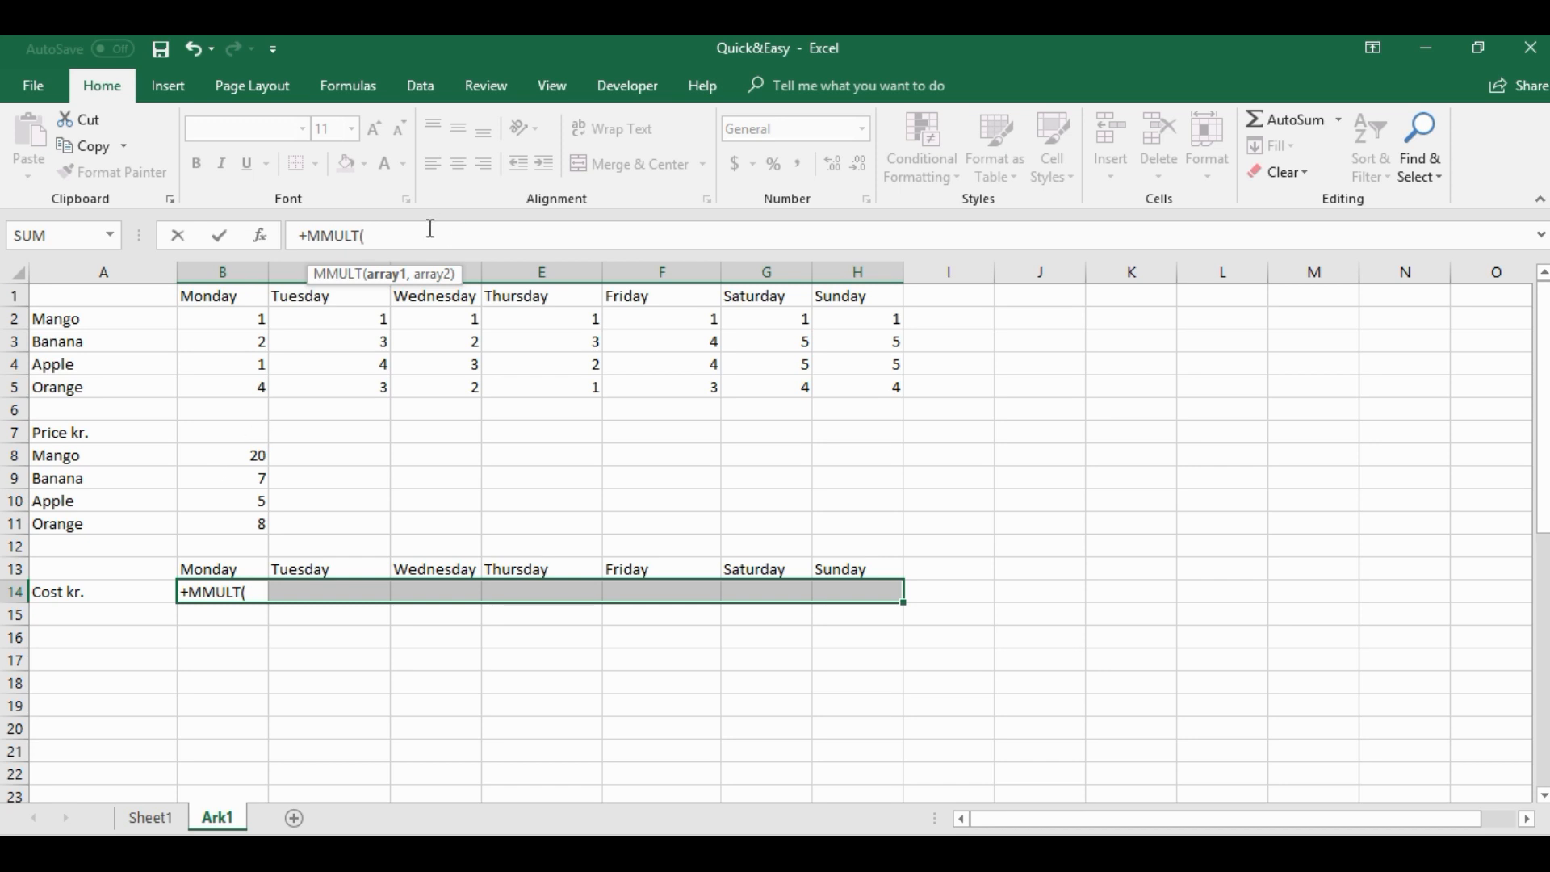
type("tr")
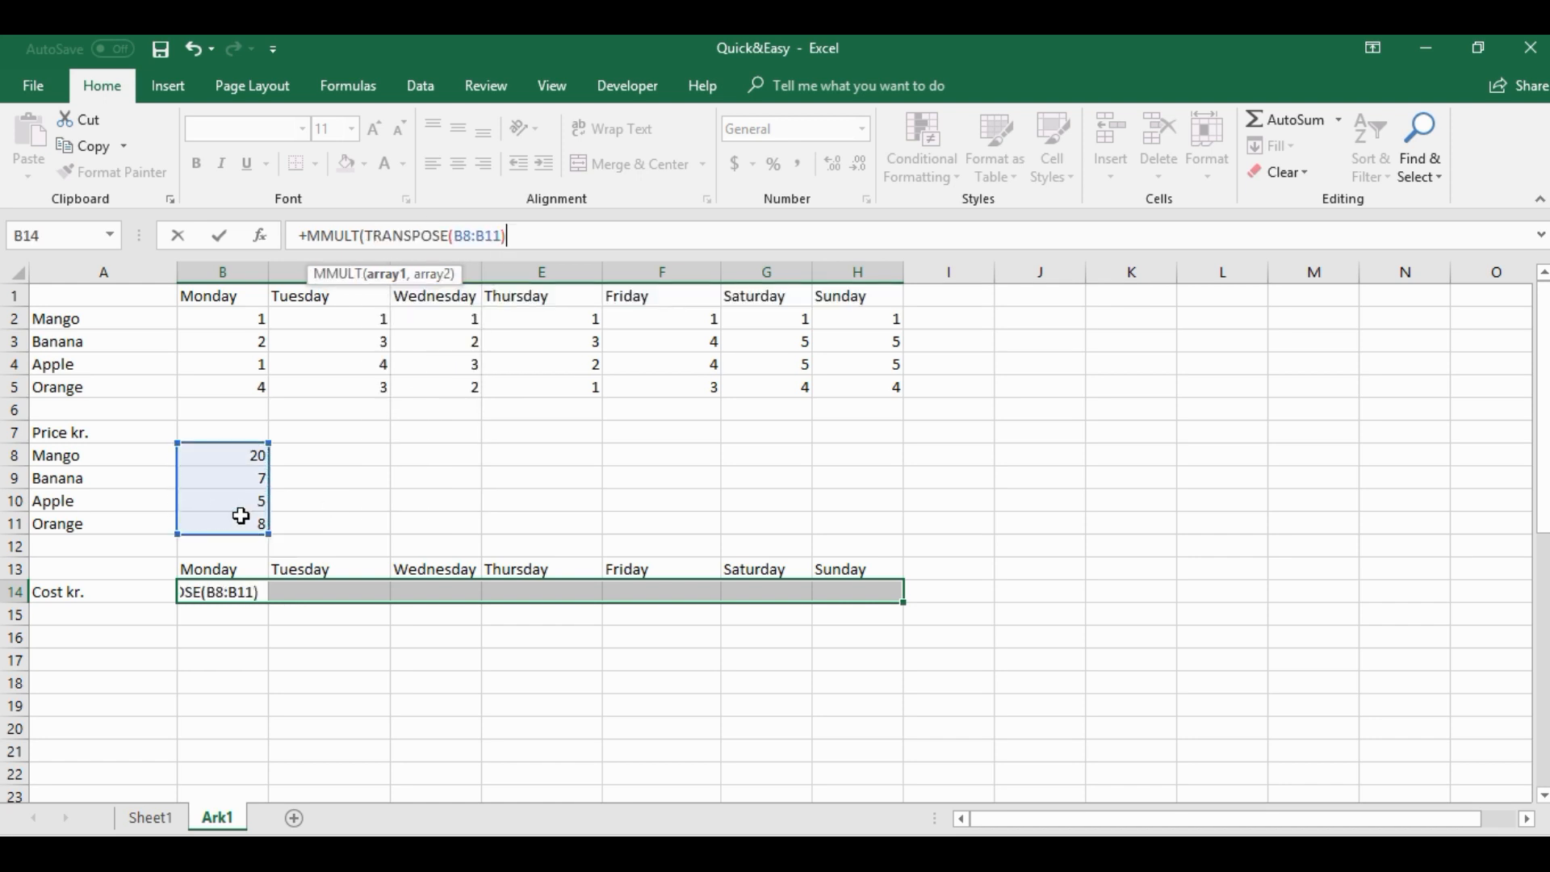
type(",B2:H5")
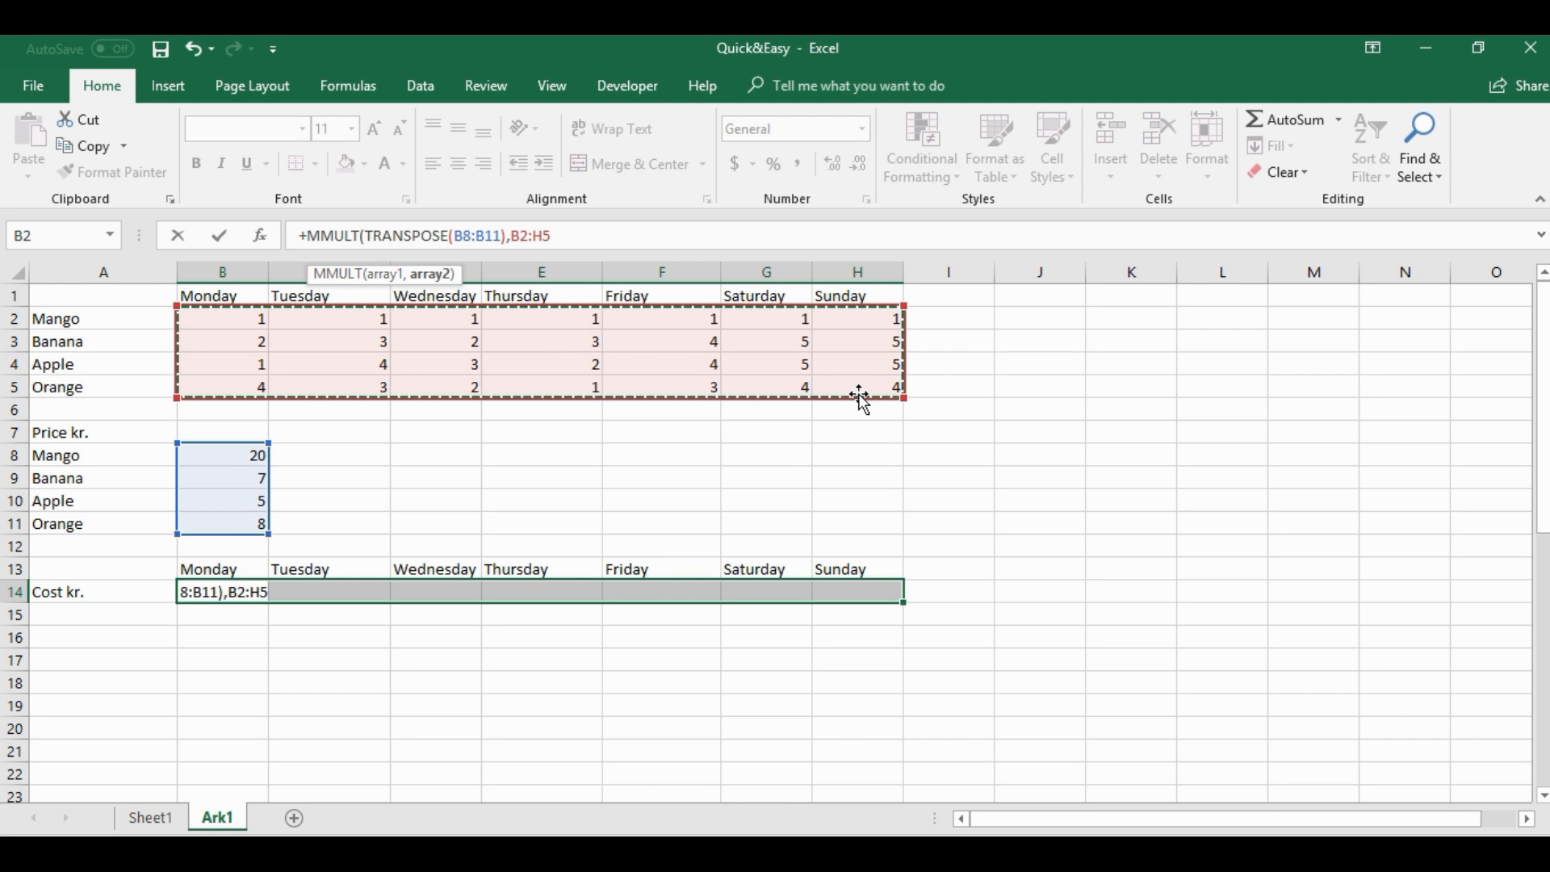
mouse_move(497, 360)
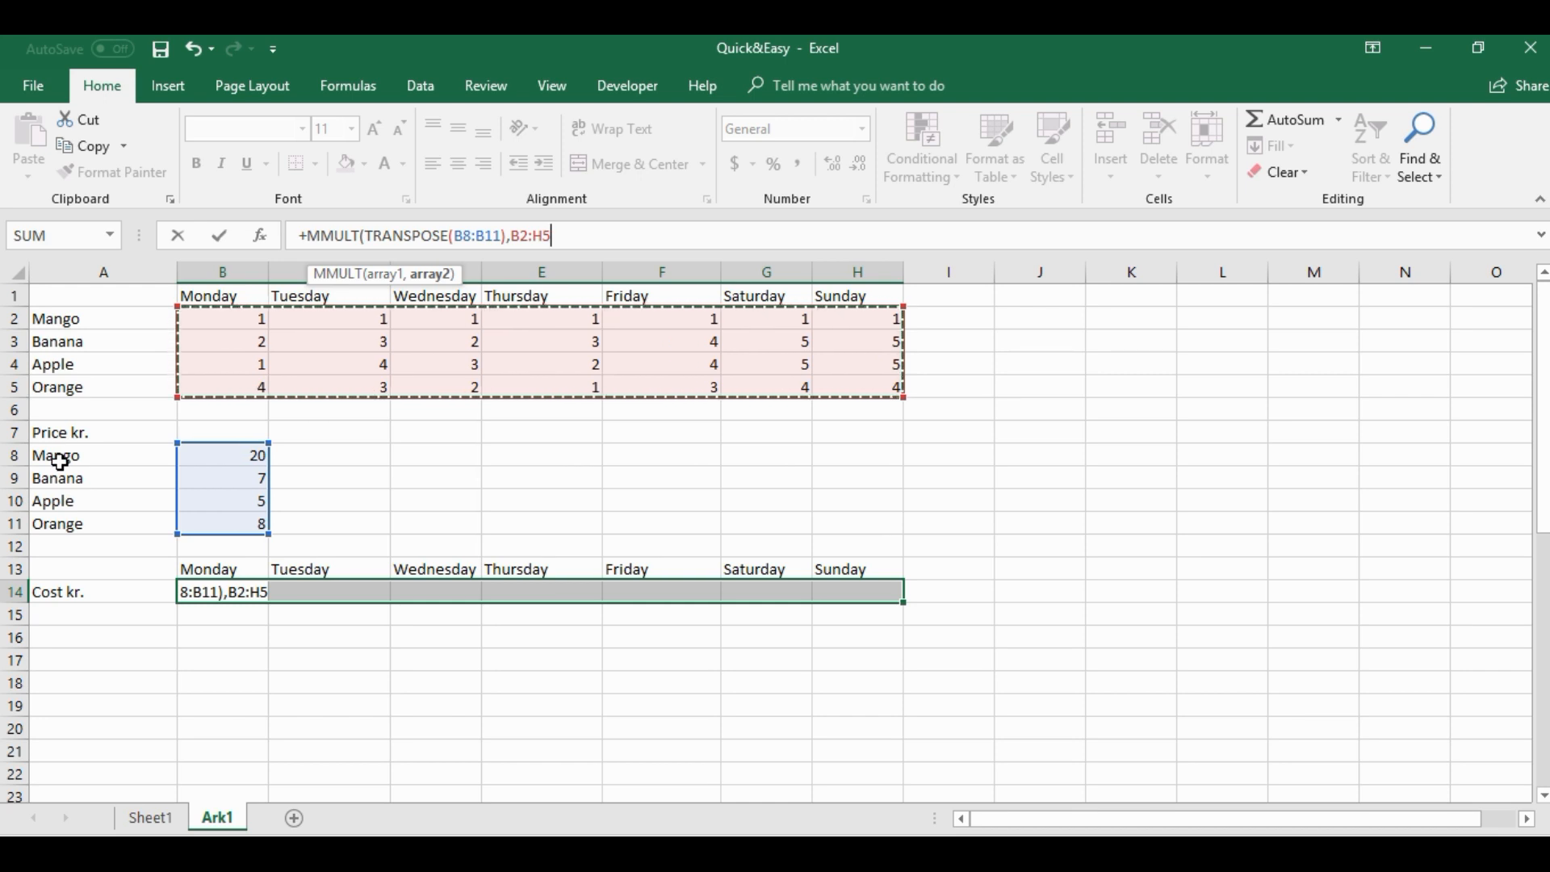
mouse_move(82, 483)
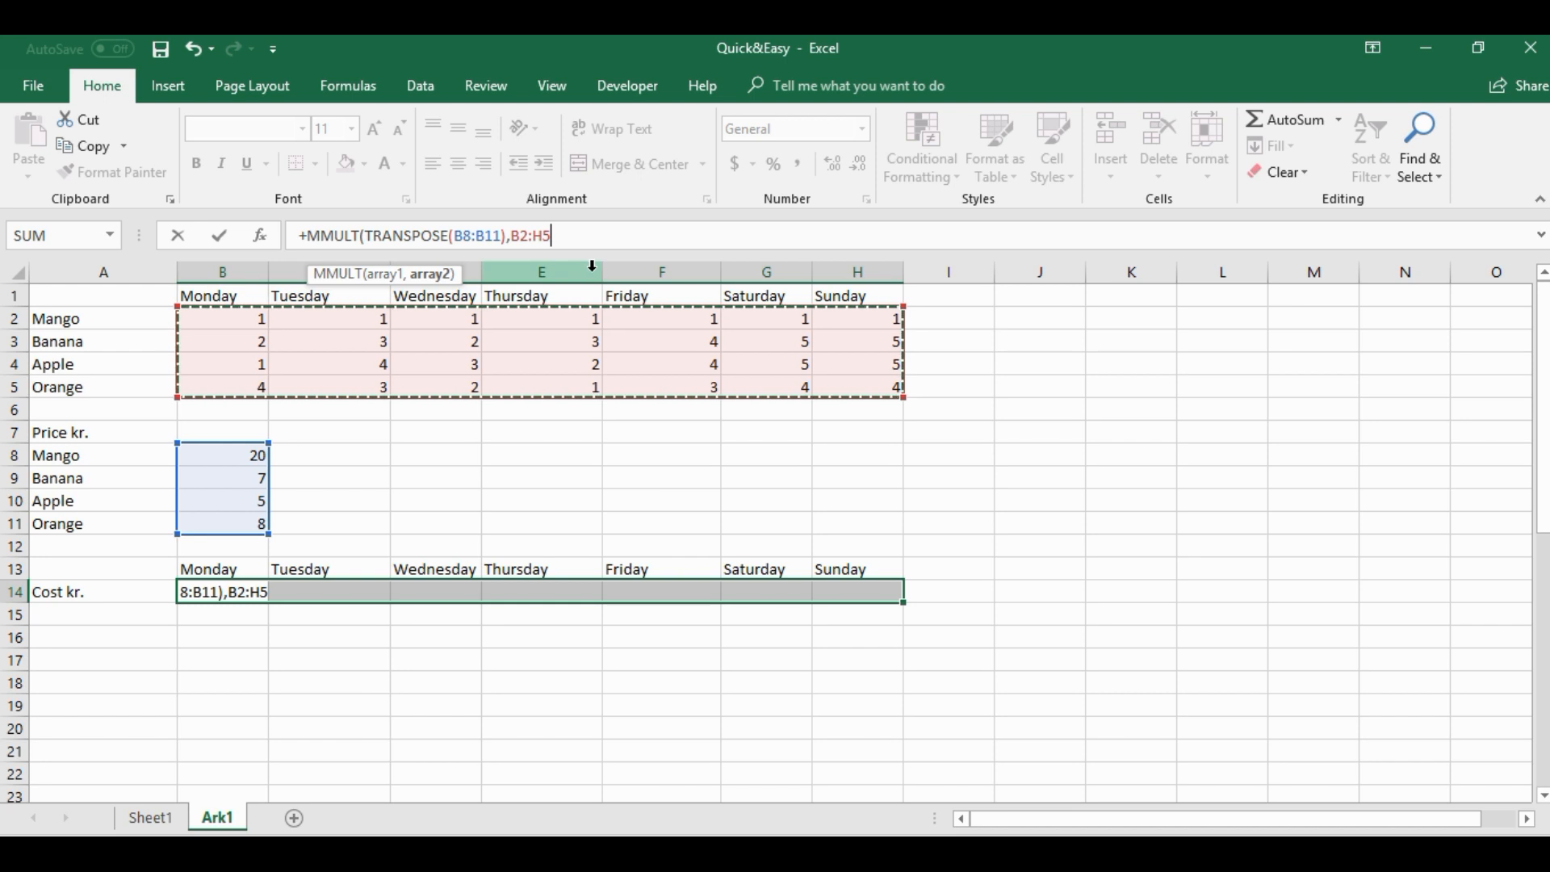
type(")}")
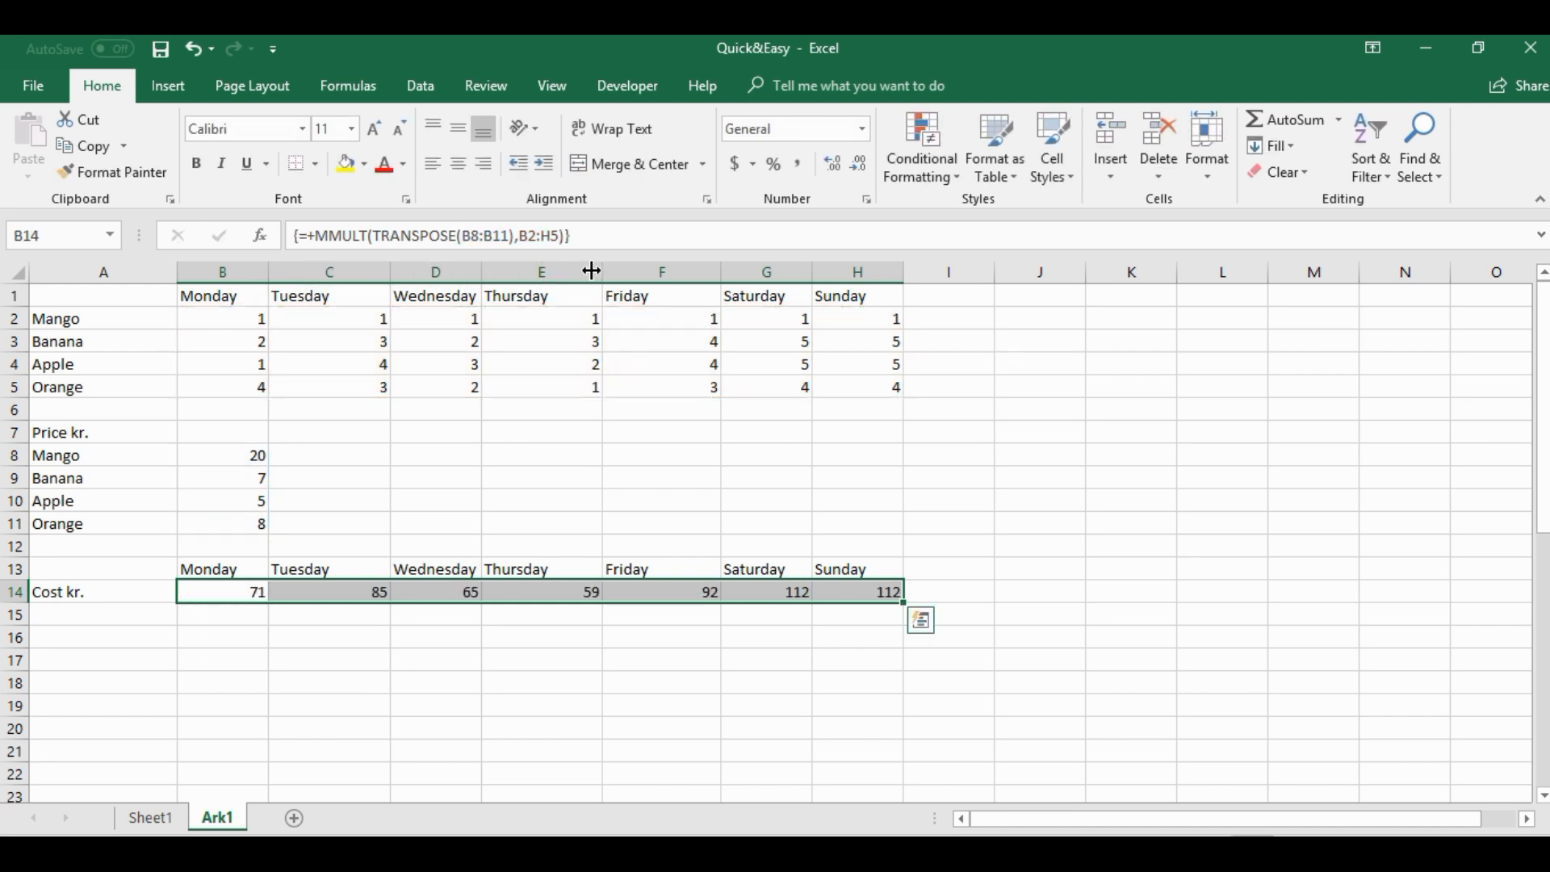
mouse_move(669, 477)
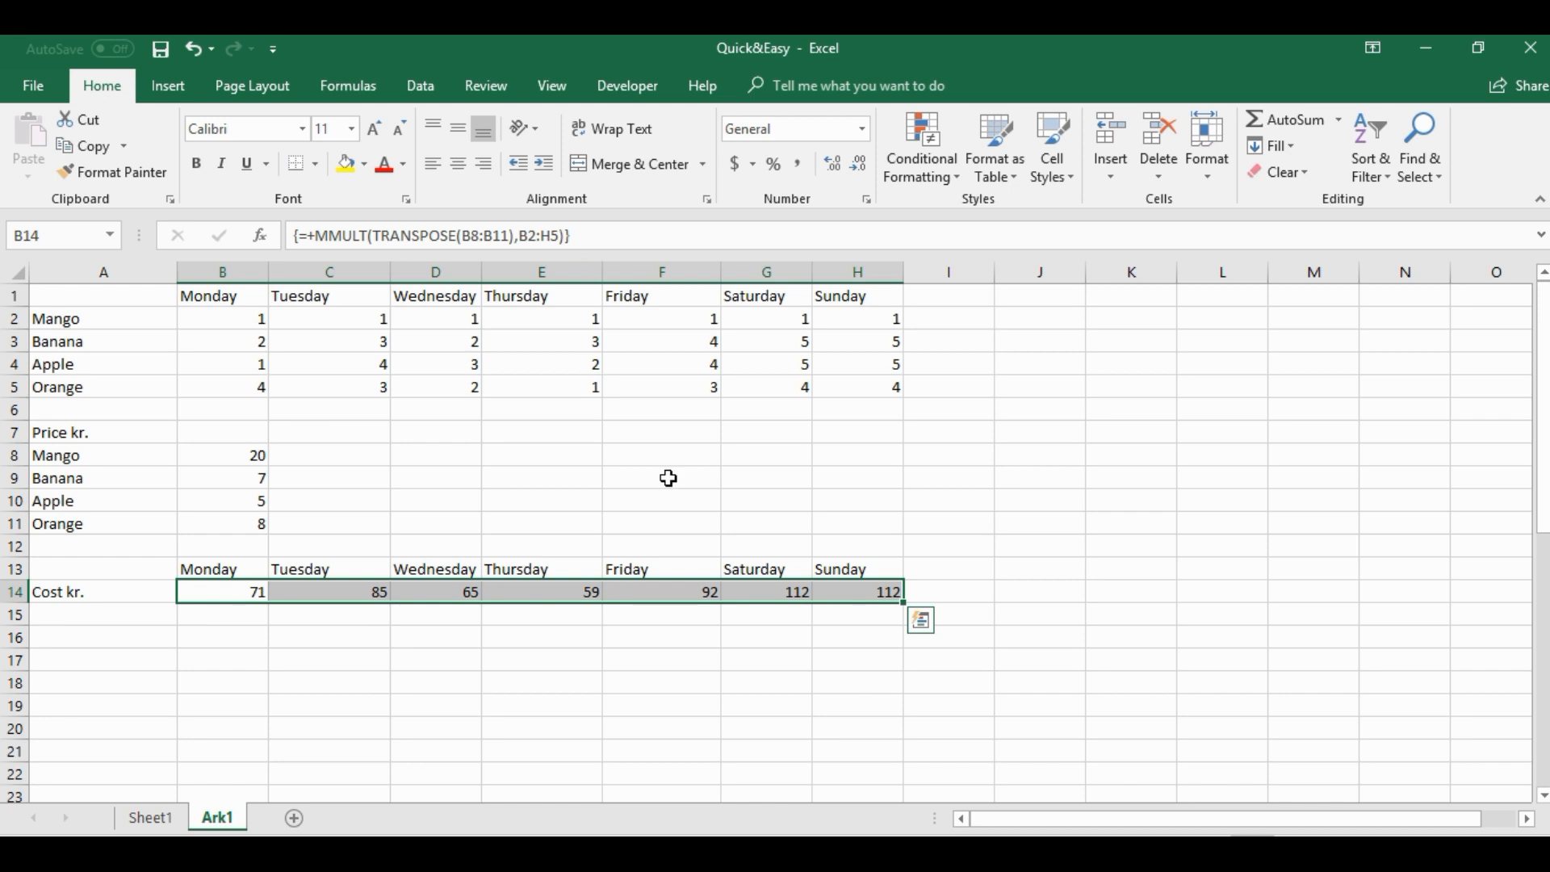
Move to cell A1, leaving daily costs of 71, 85, 65, 59, 92, 112, 112.
left_click(102, 295)
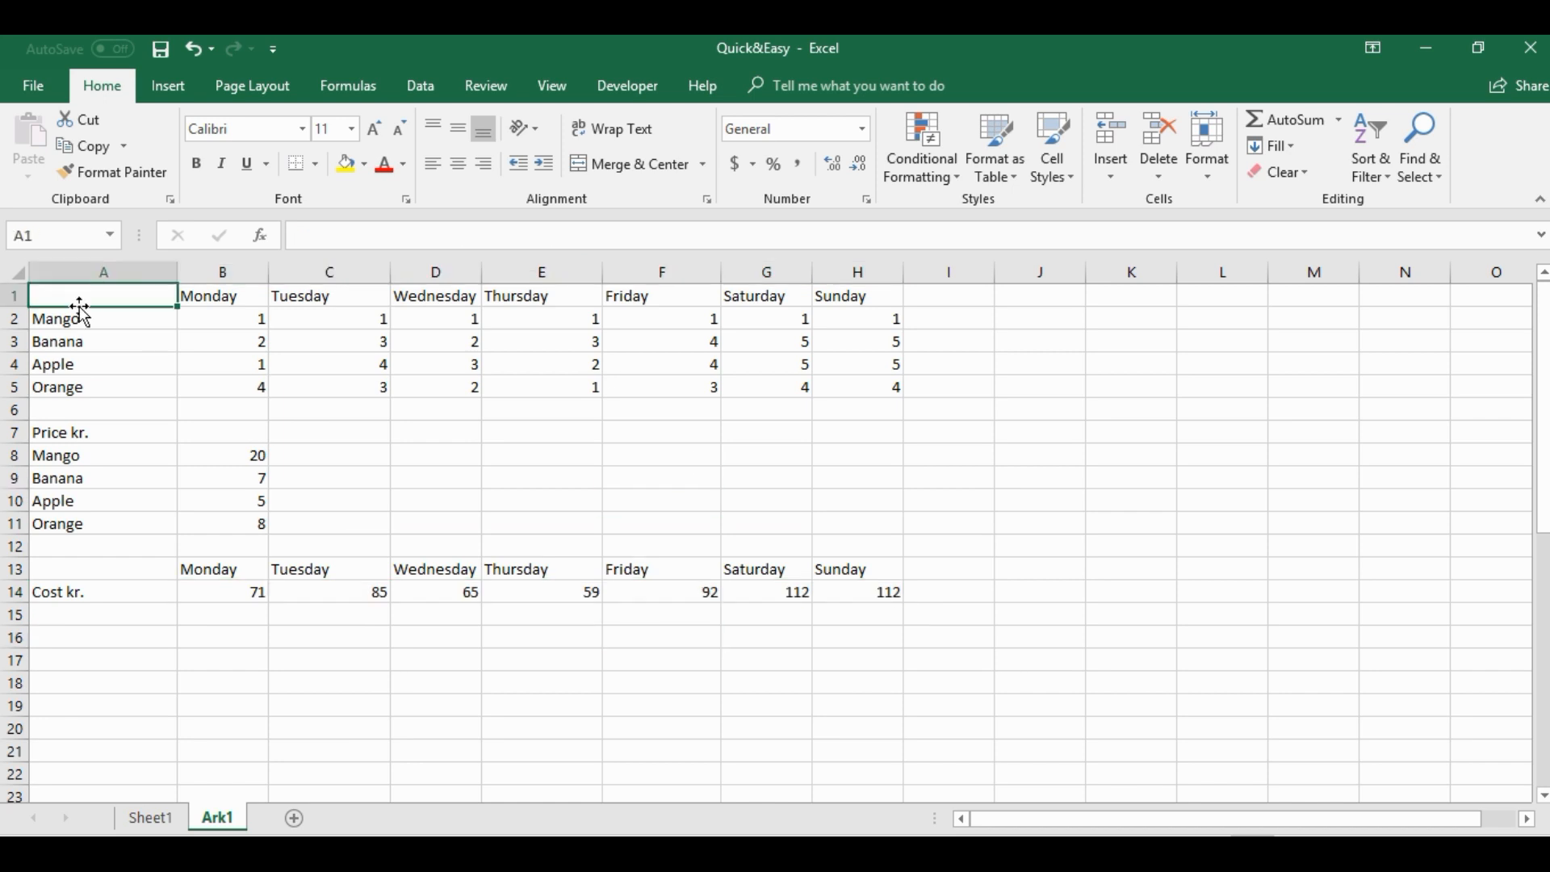
mouse_move(172, 339)
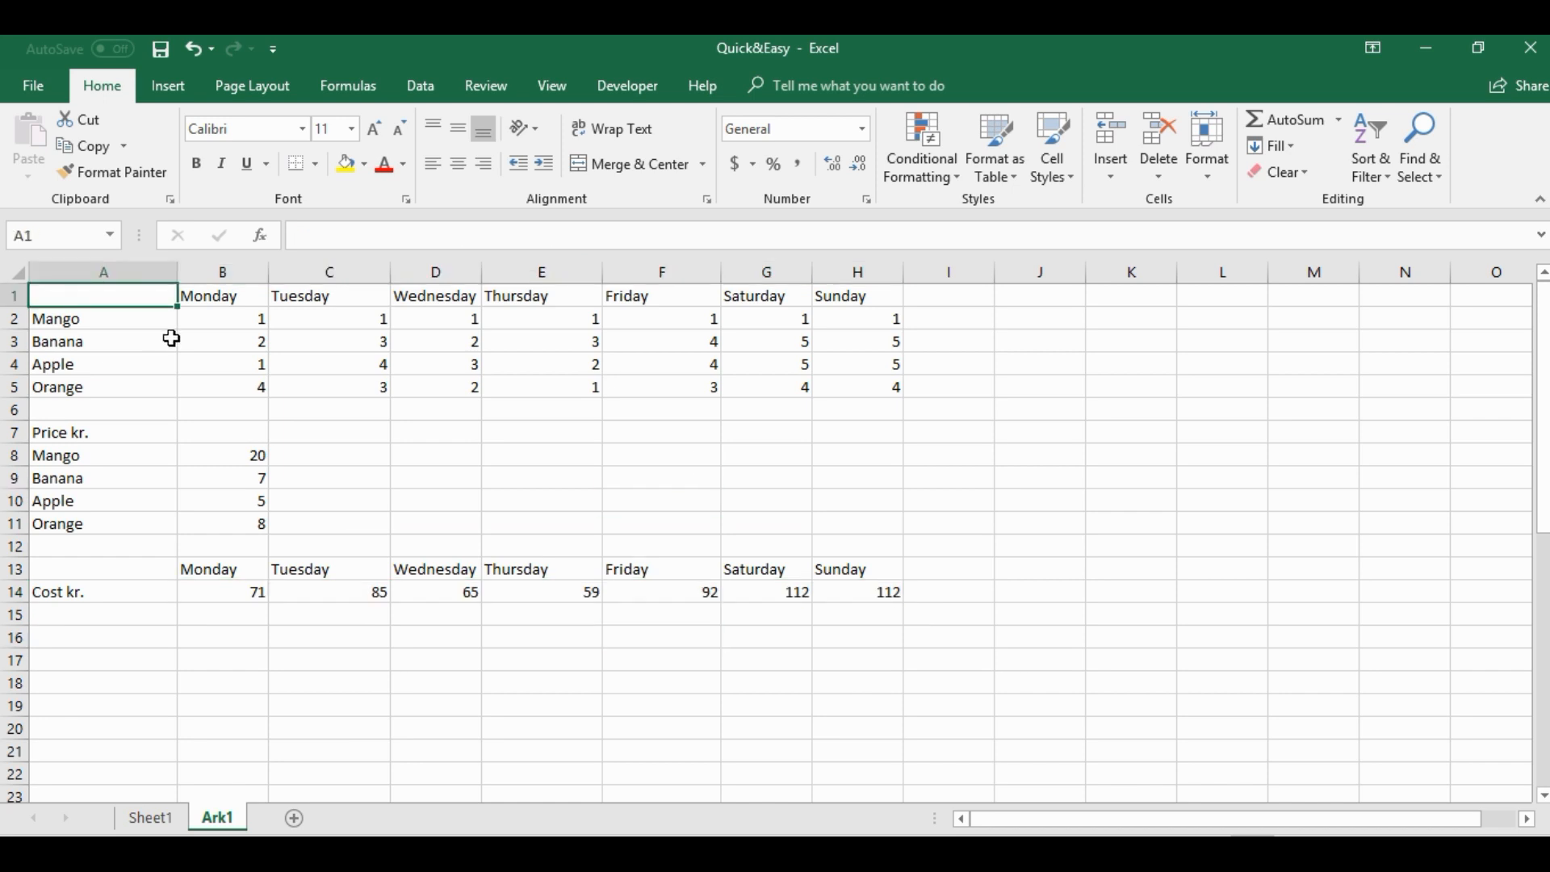